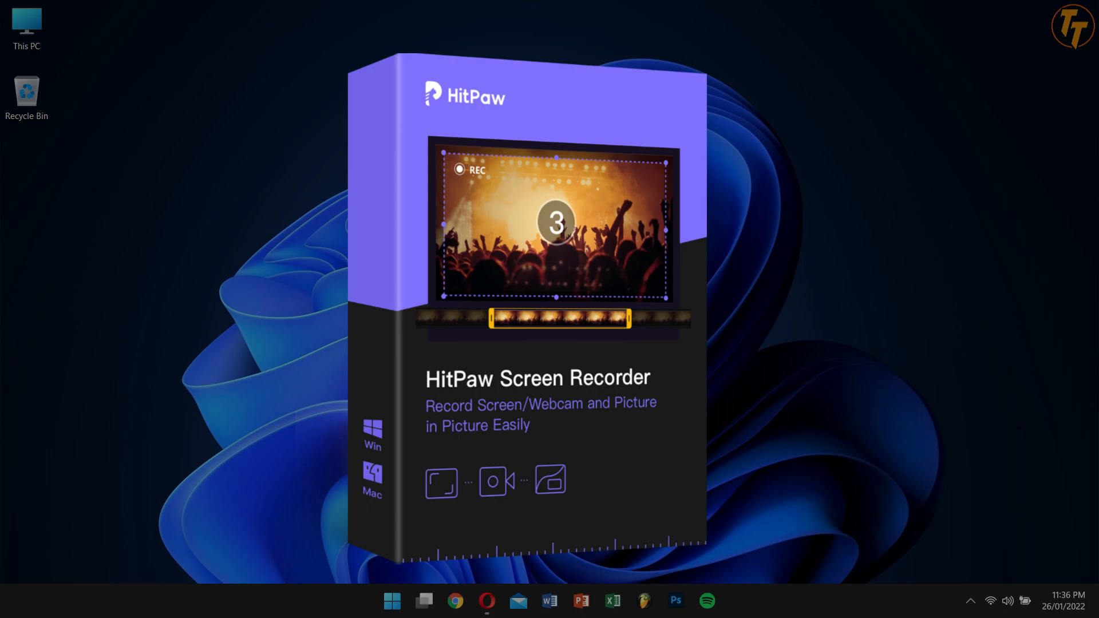
Bring the Opera window showing the HitPaw Screen Recorder product page to the front
left_click(484, 601)
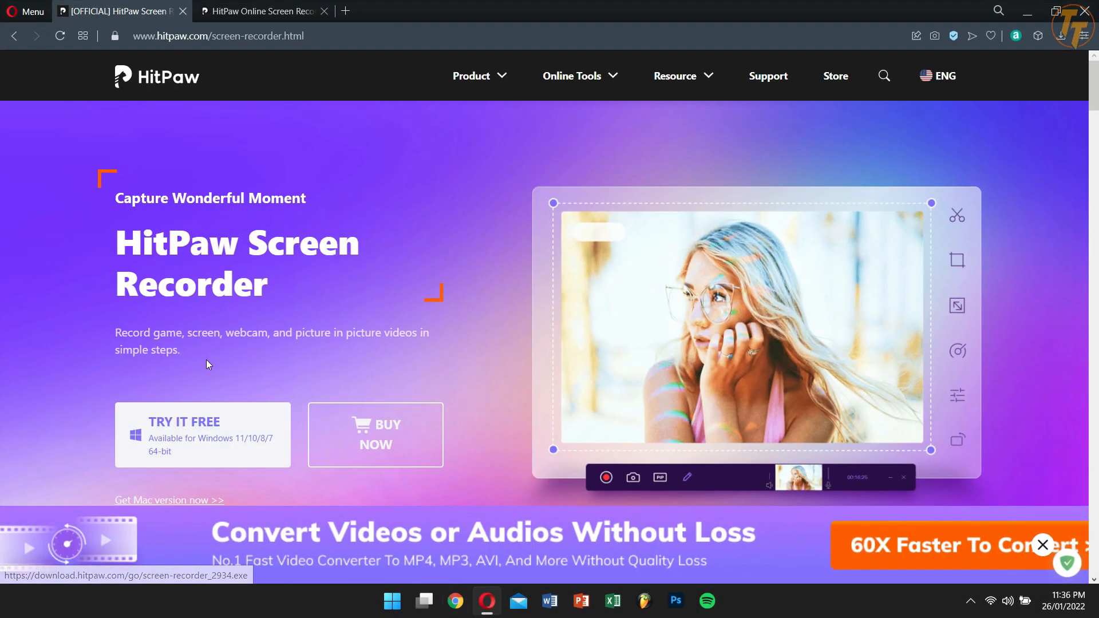
Scroll through the product features, view Picture in Picture details, then switch to the Online Screen Recorder tab
scroll("down", 3)
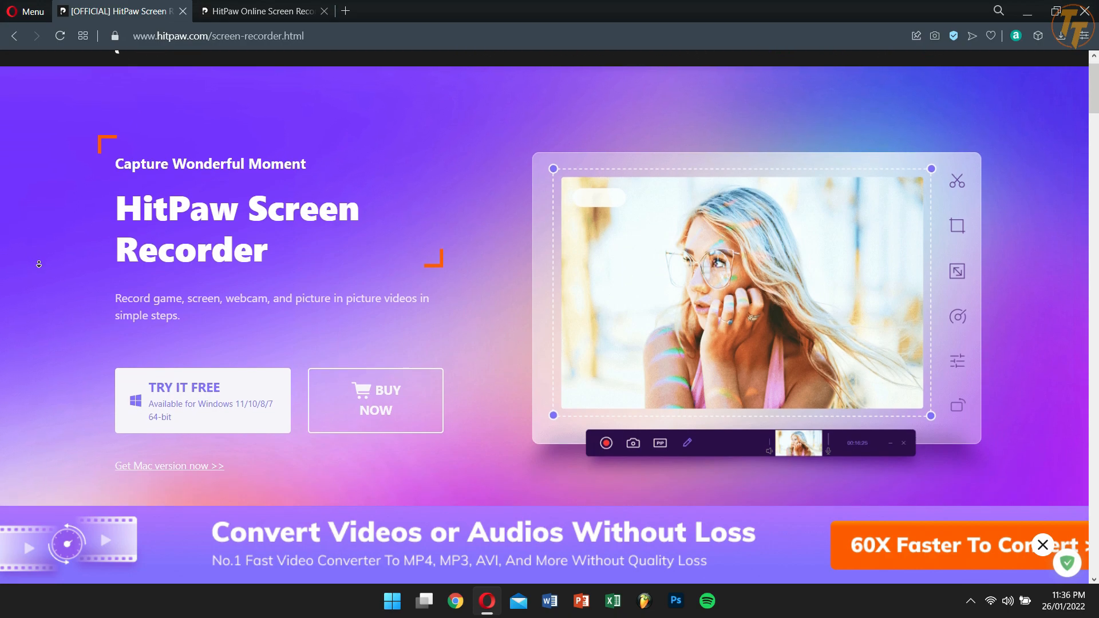
scroll("down", 3)
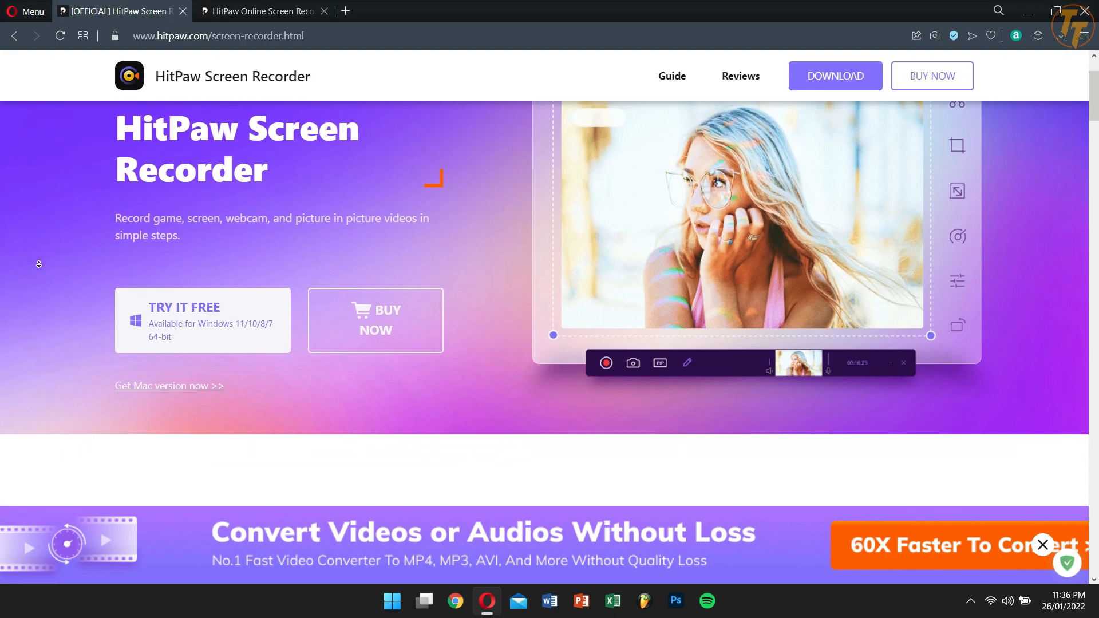
scroll("down", 3)
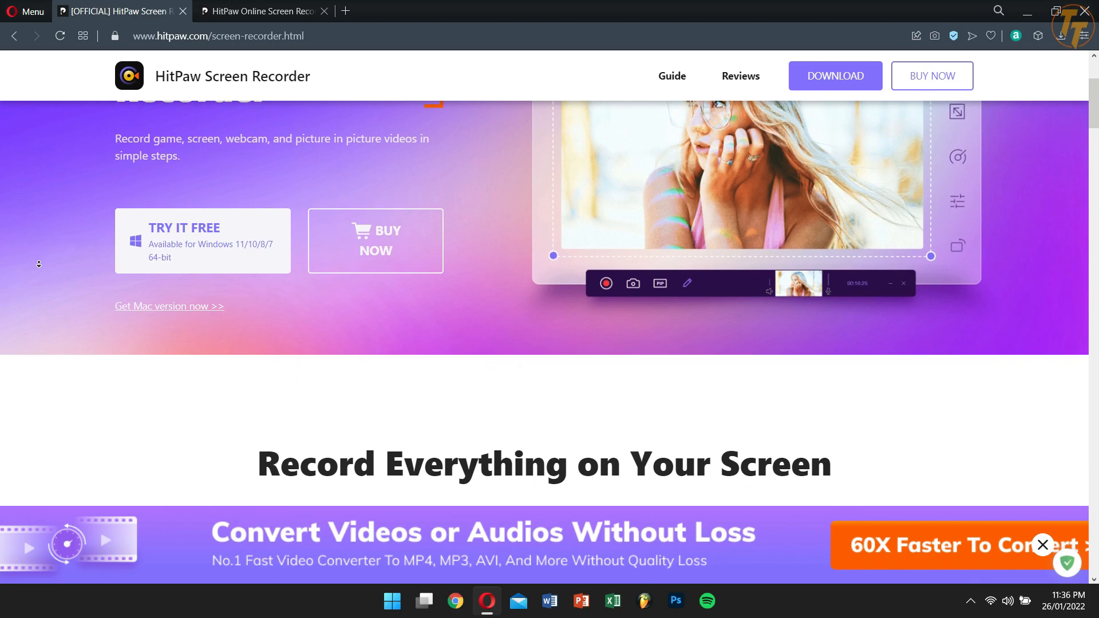
scroll("down", 3)
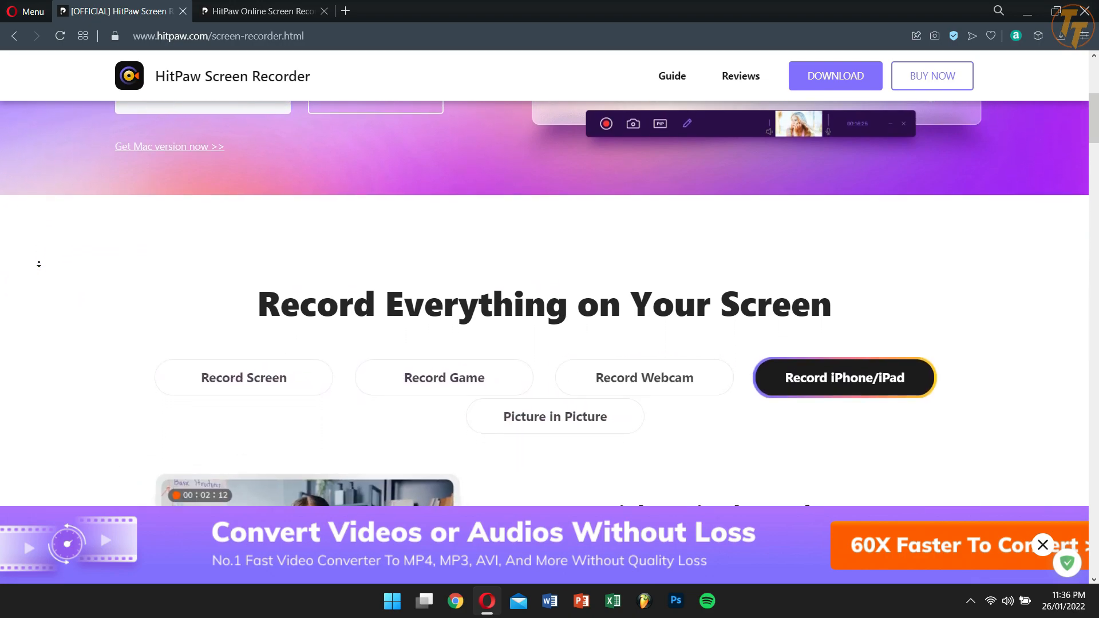
scroll("down", 3)
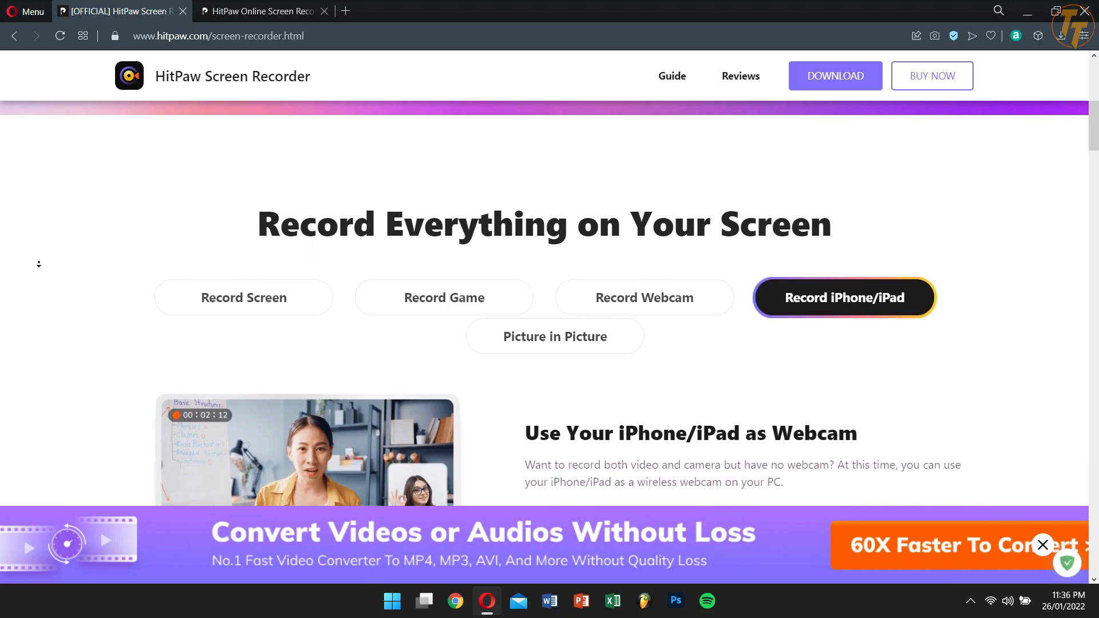
scroll("down", 3)
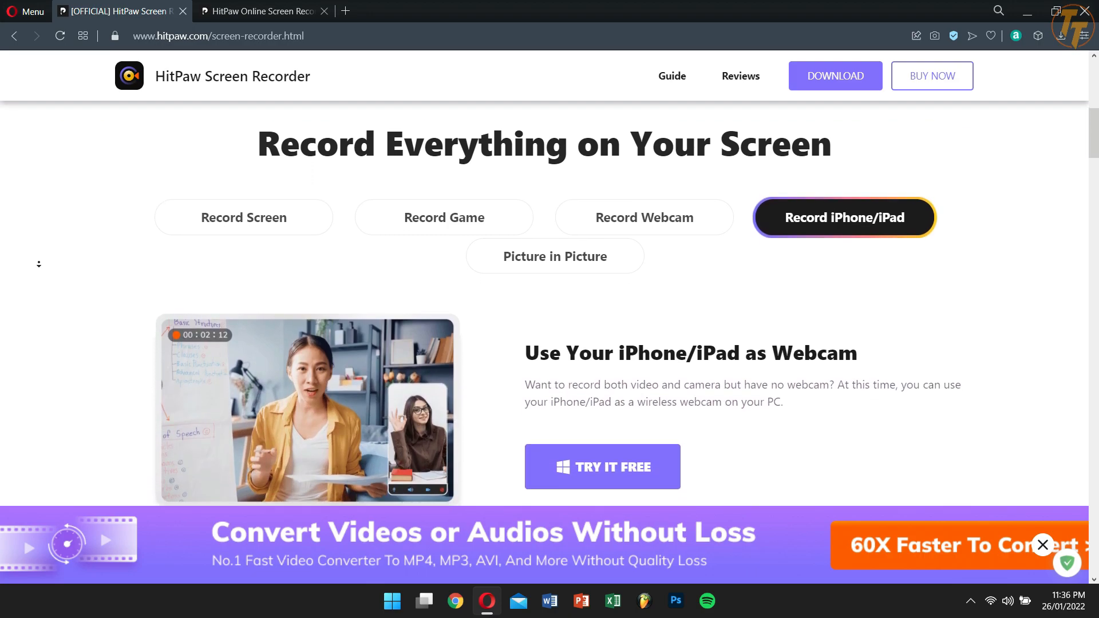
left_click(555, 256)
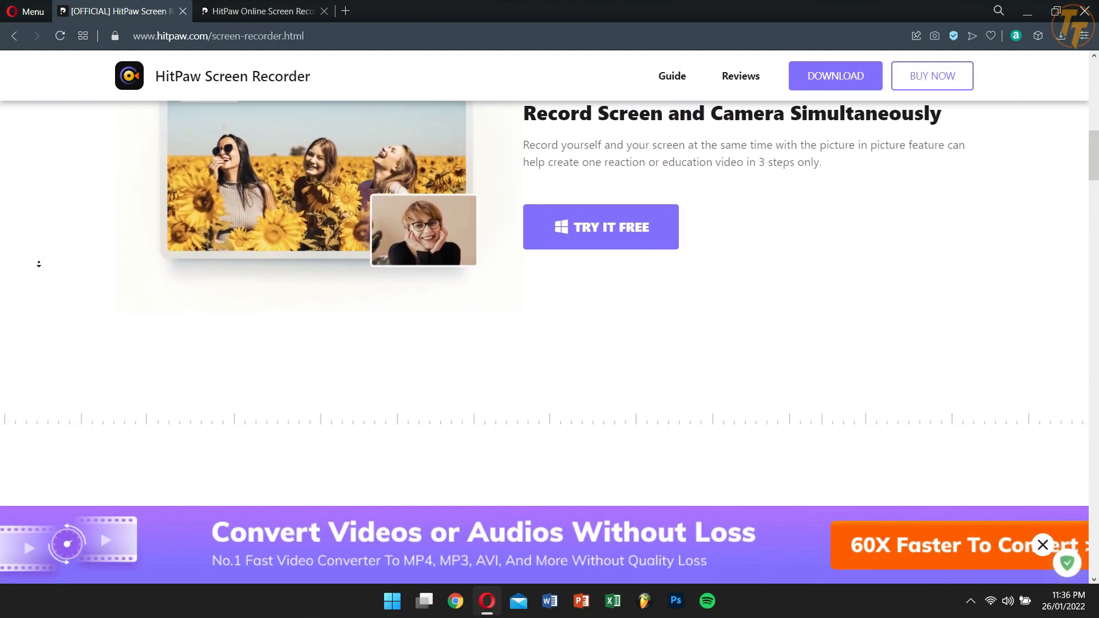
left_click(259, 11)
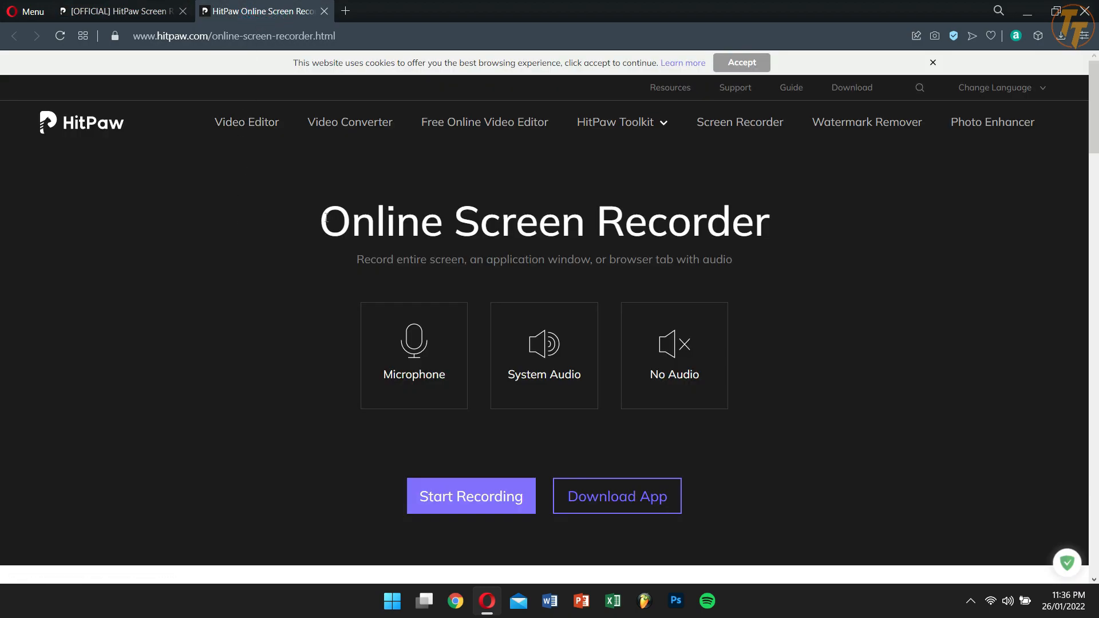
mouse_move(258, 233)
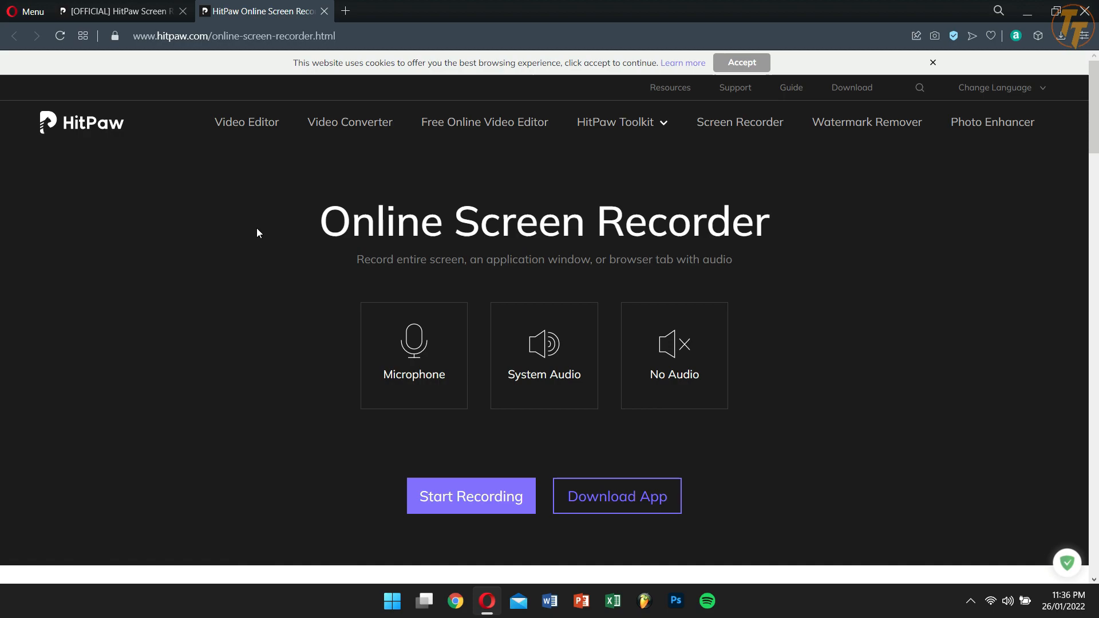
mouse_move(272, 297)
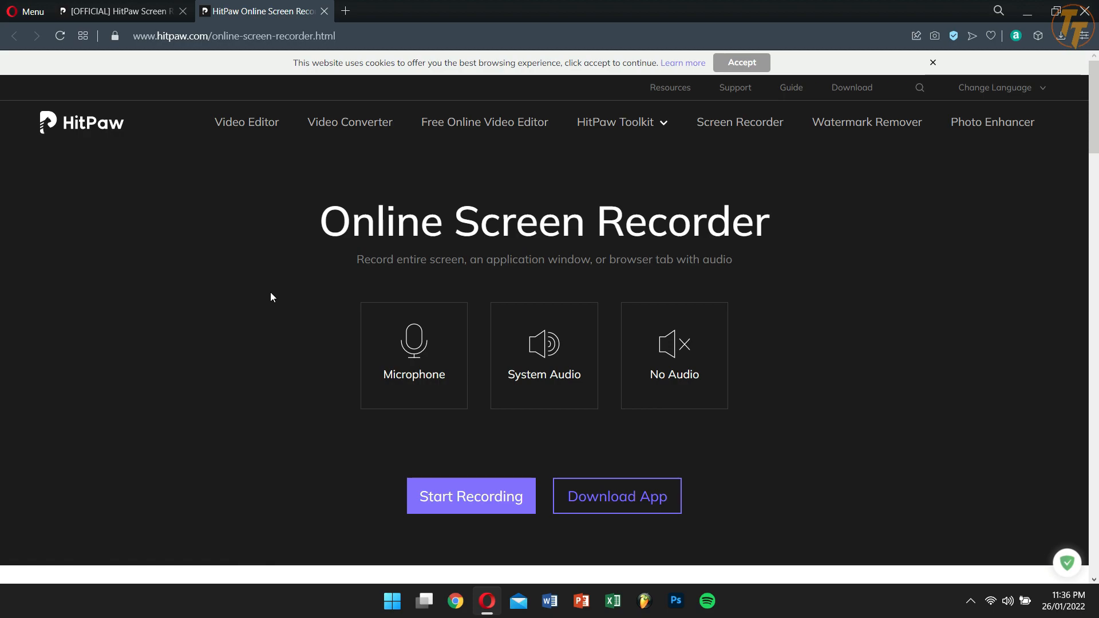
mouse_move(812, 368)
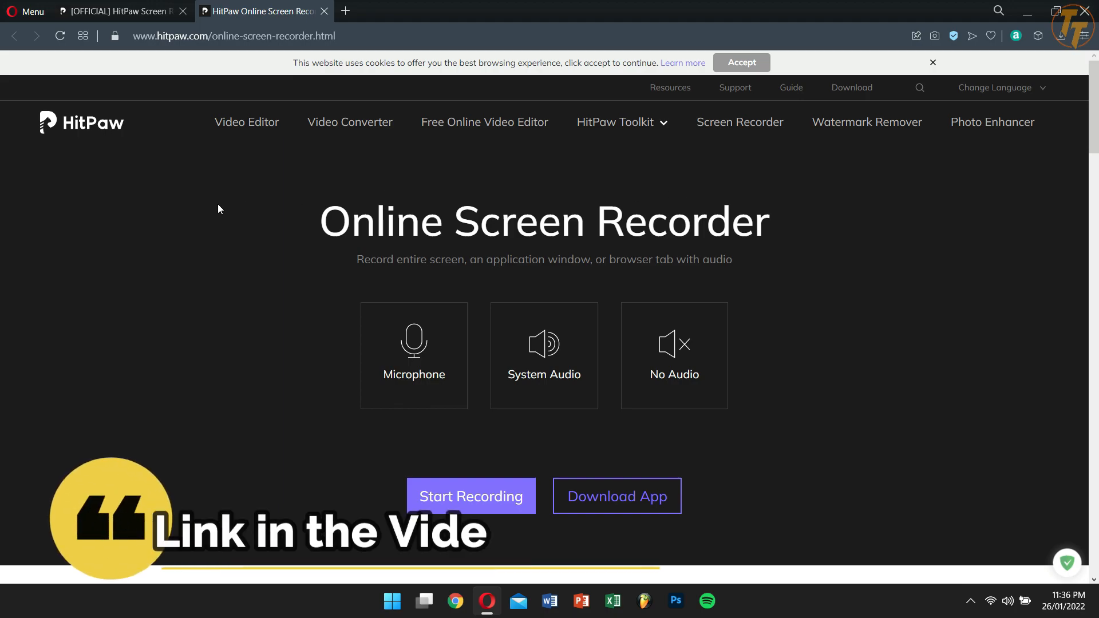
Toggle between both HitPaw tabs, close Opera, and launch HitPaw Screen Recorder from Start
left_click(120, 11)
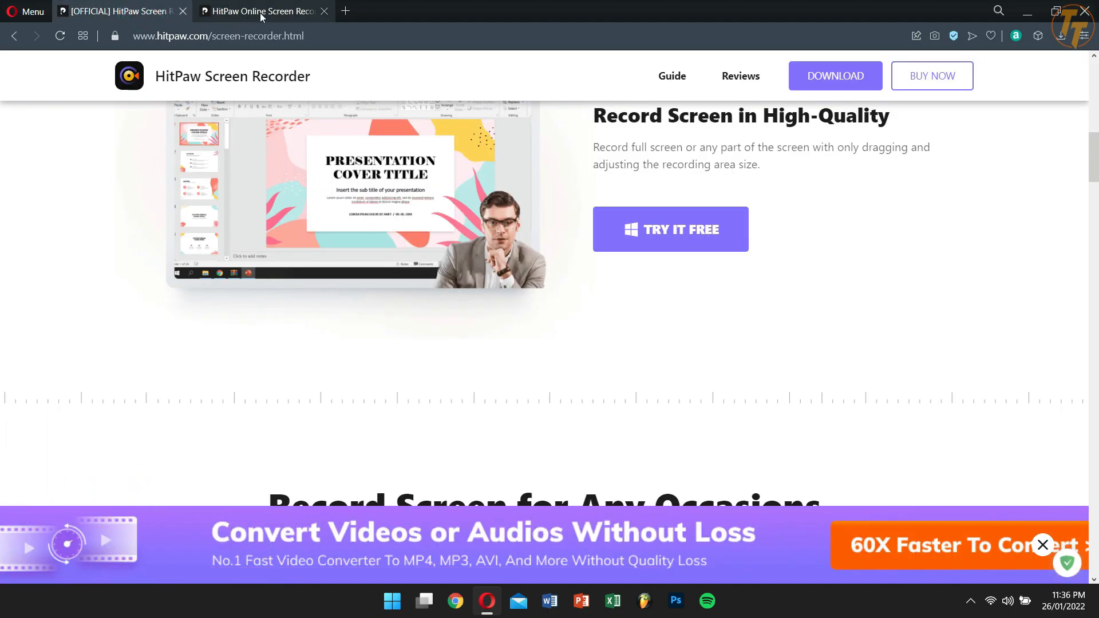
left_click(260, 11)
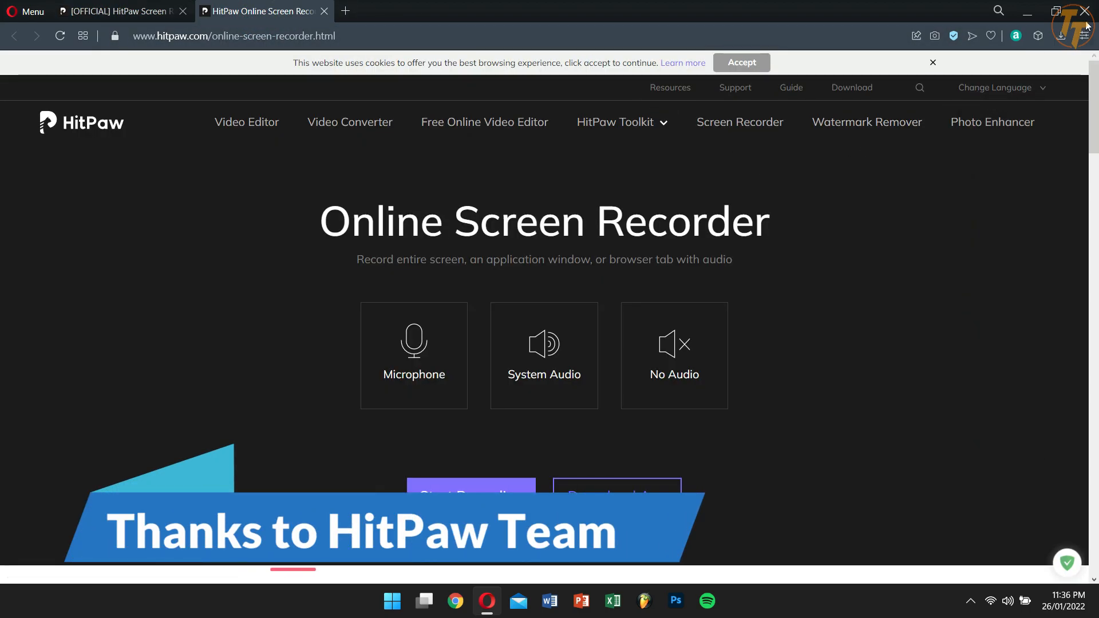
left_click(392, 601)
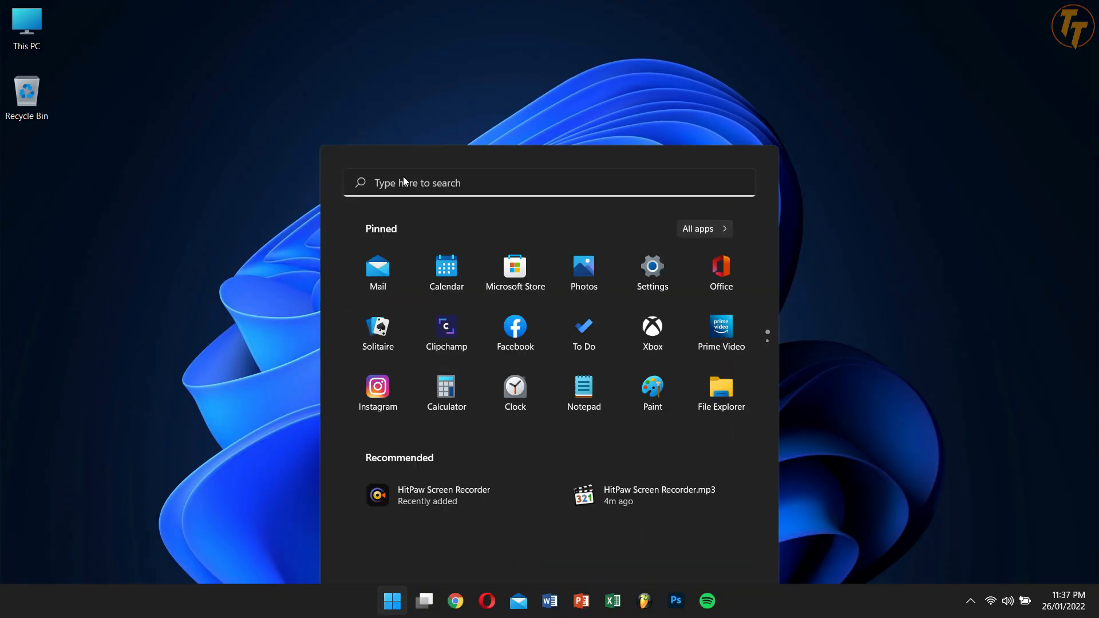
left_click(392, 601)
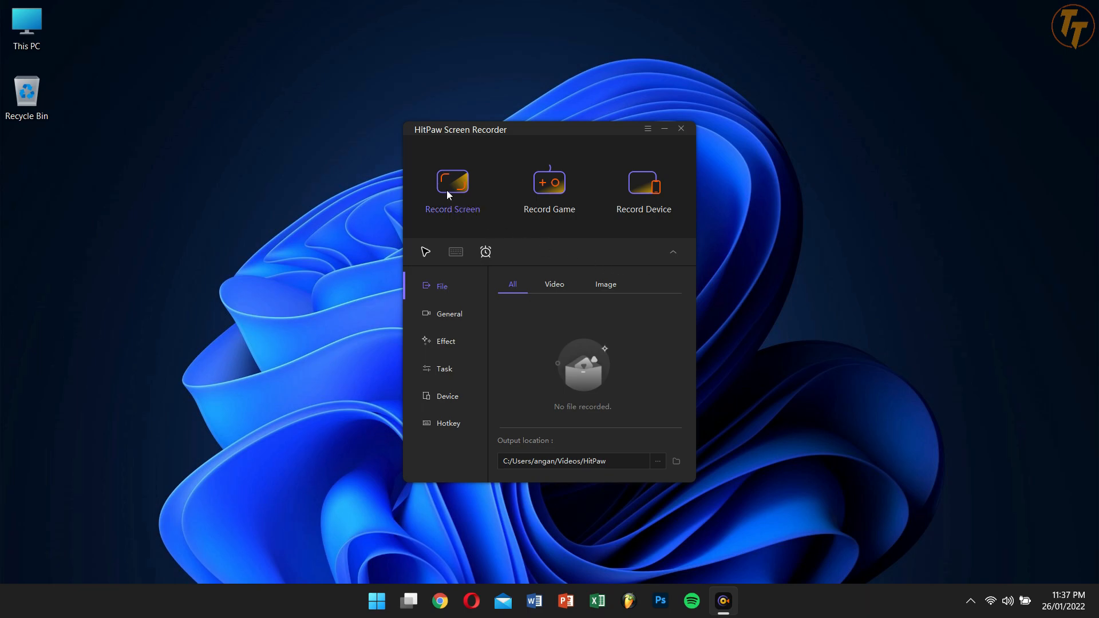
mouse_move(541, 189)
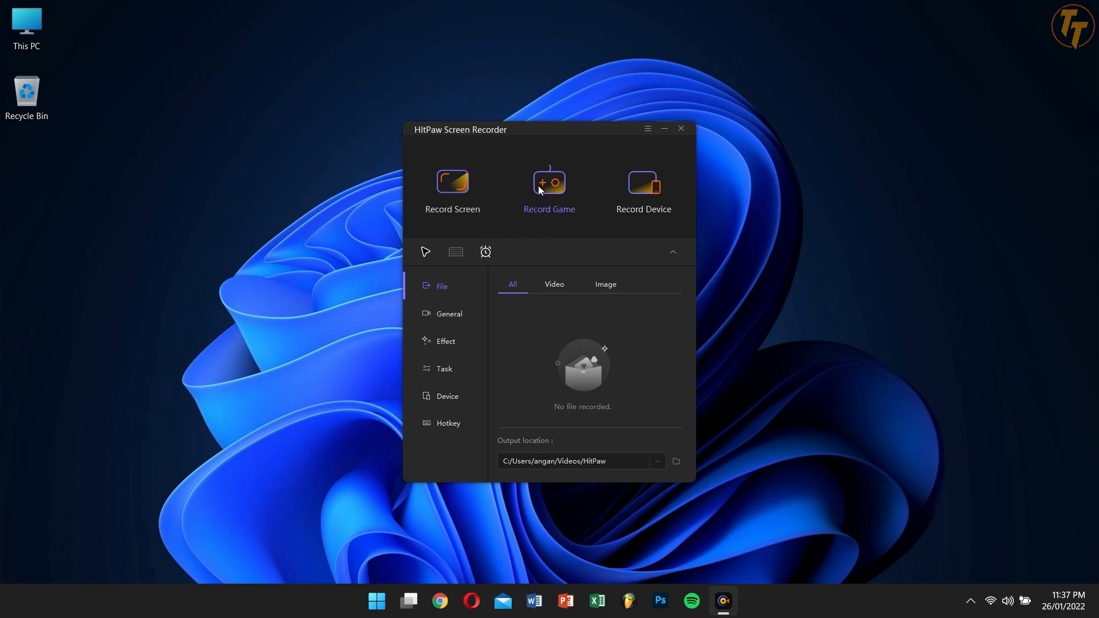
mouse_move(643, 184)
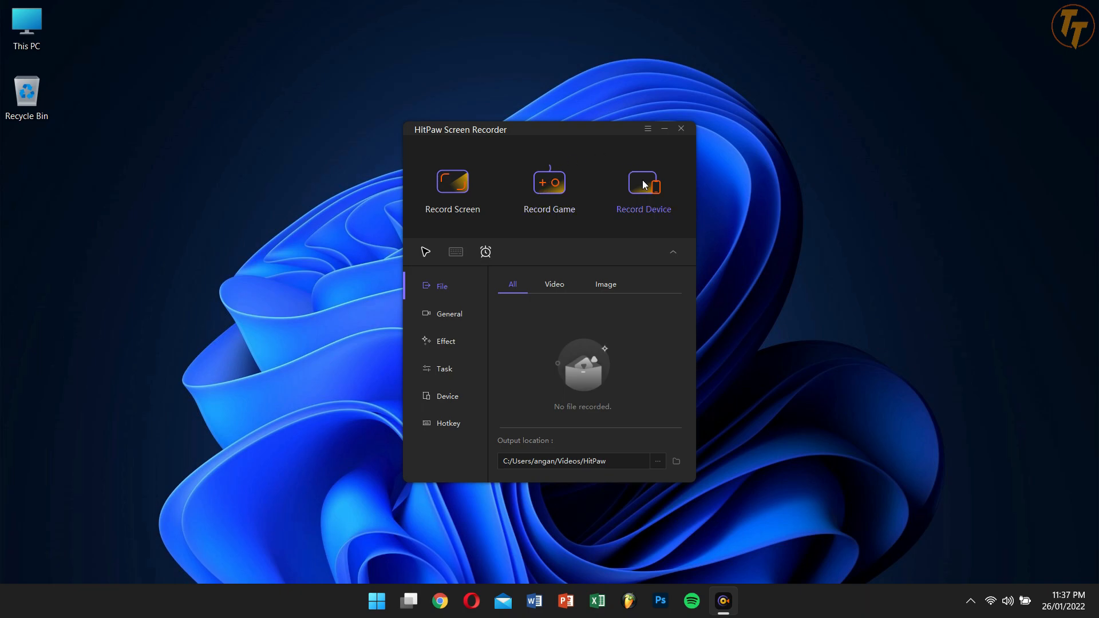
mouse_move(653, 189)
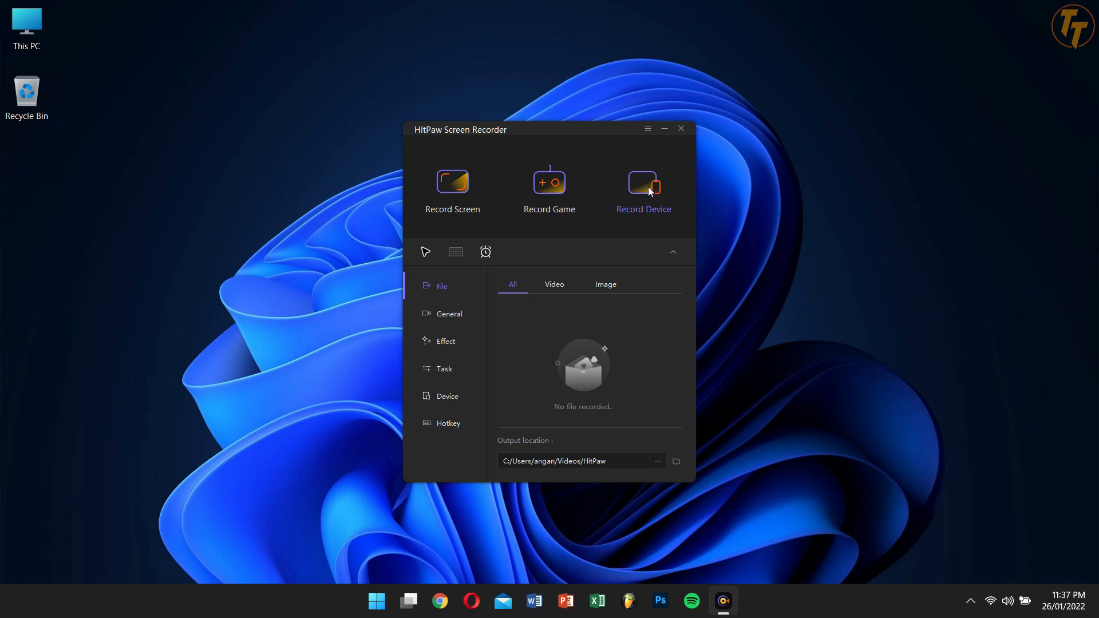
mouse_move(425, 253)
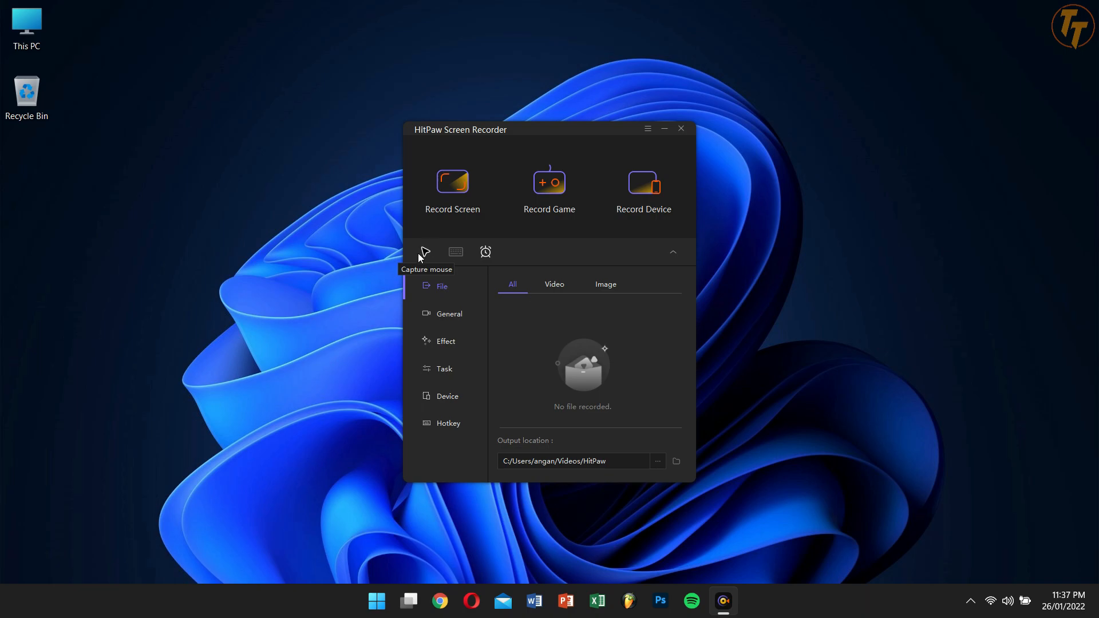
mouse_move(441, 247)
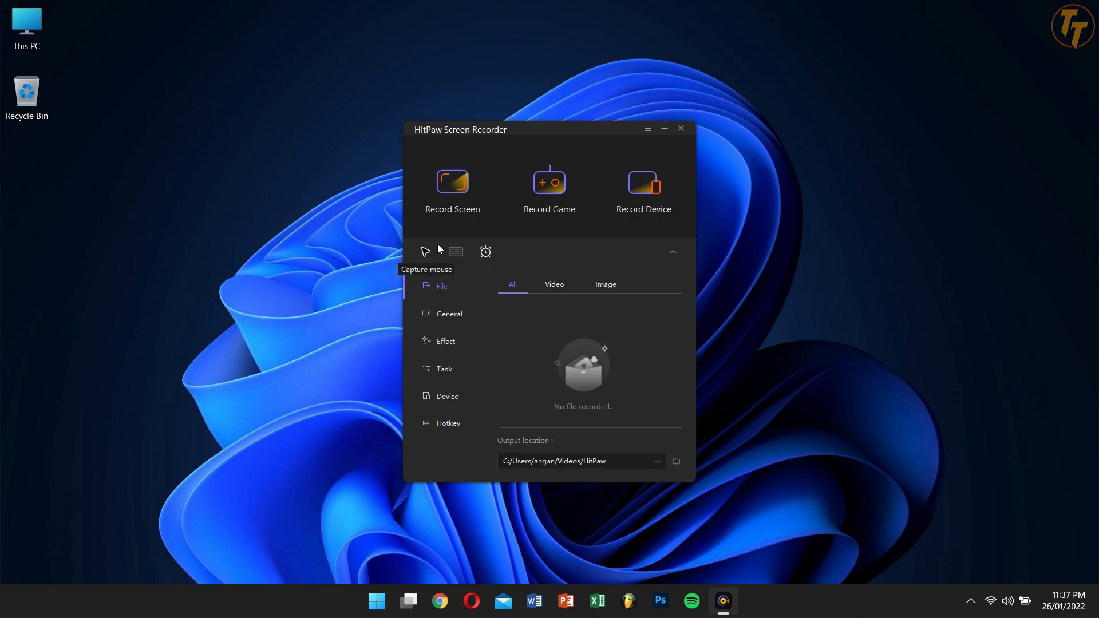
mouse_move(461, 253)
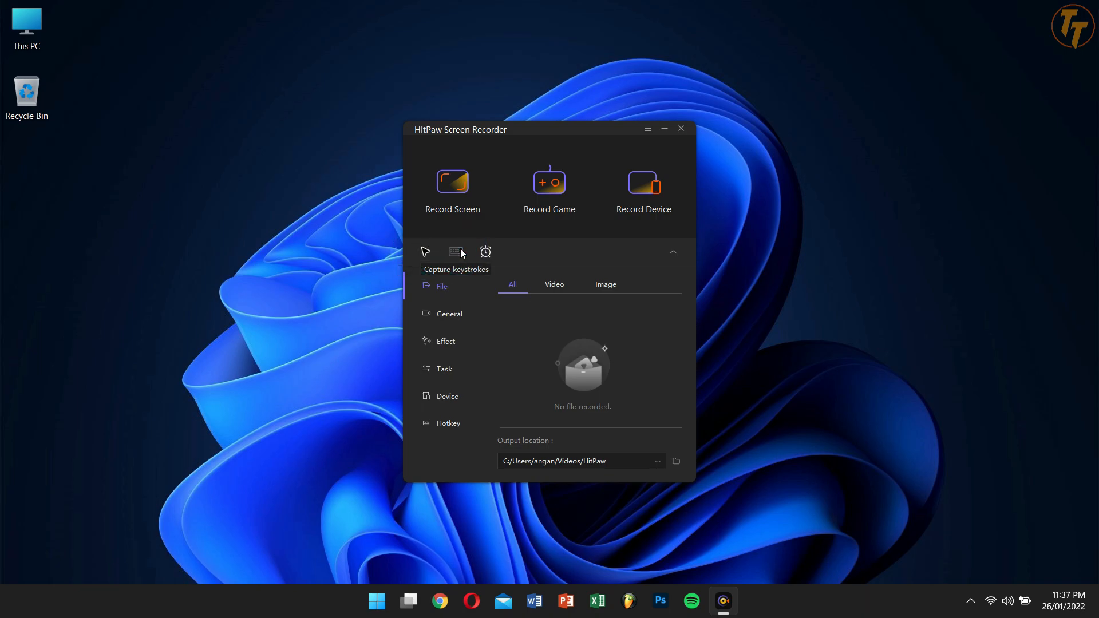
View the Task scheduling and auto-stop options, then return to the empty File list
left_click(485, 252)
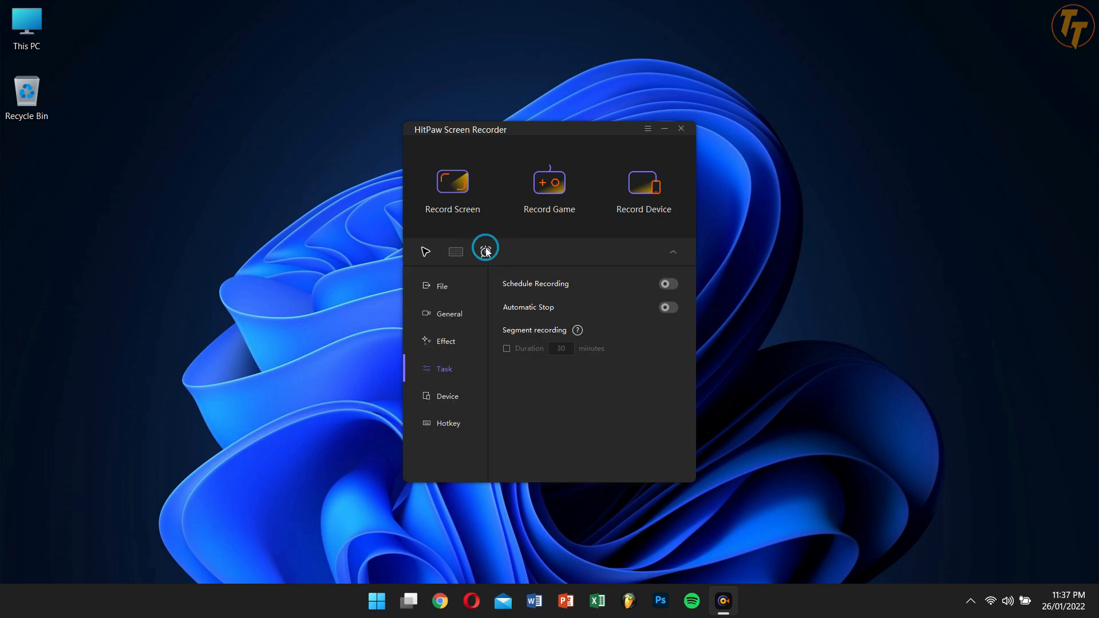
left_click(433, 286)
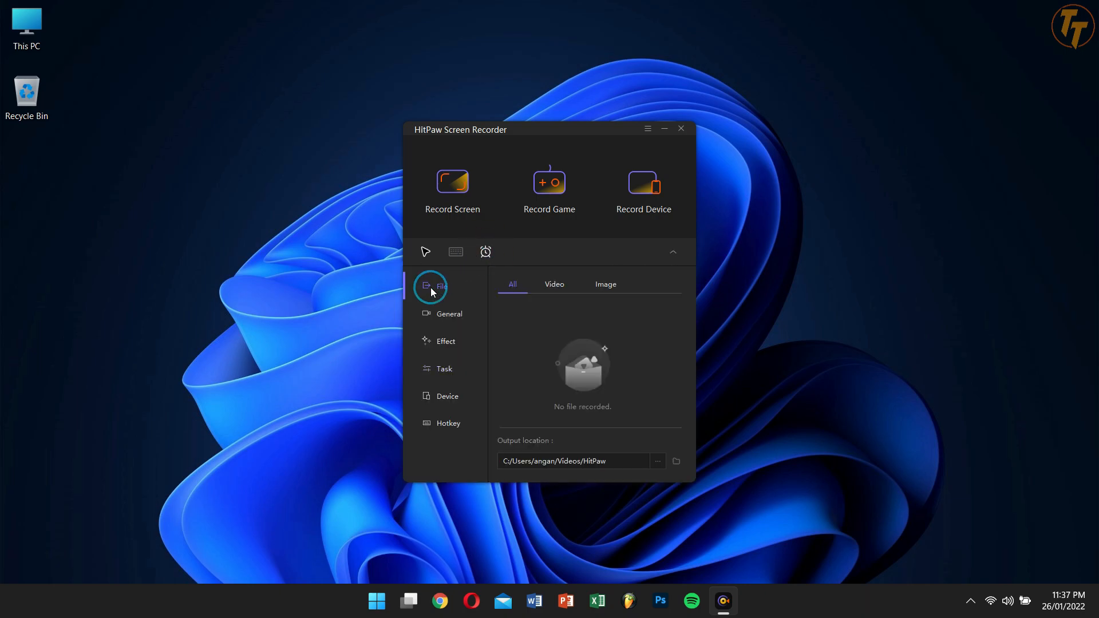
mouse_move(522, 351)
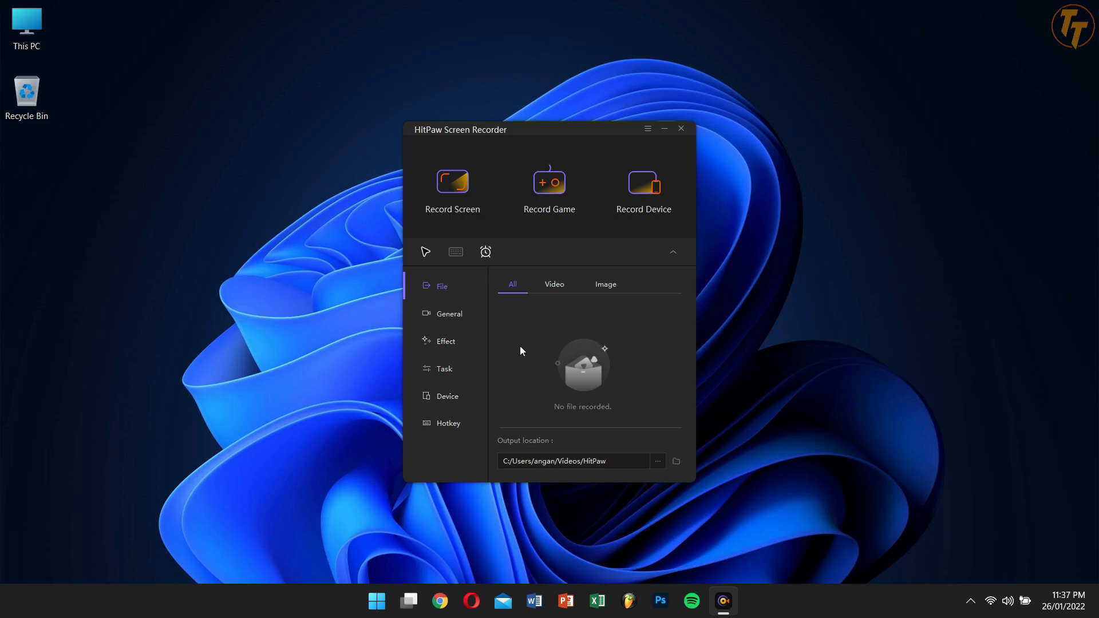
mouse_move(547, 328)
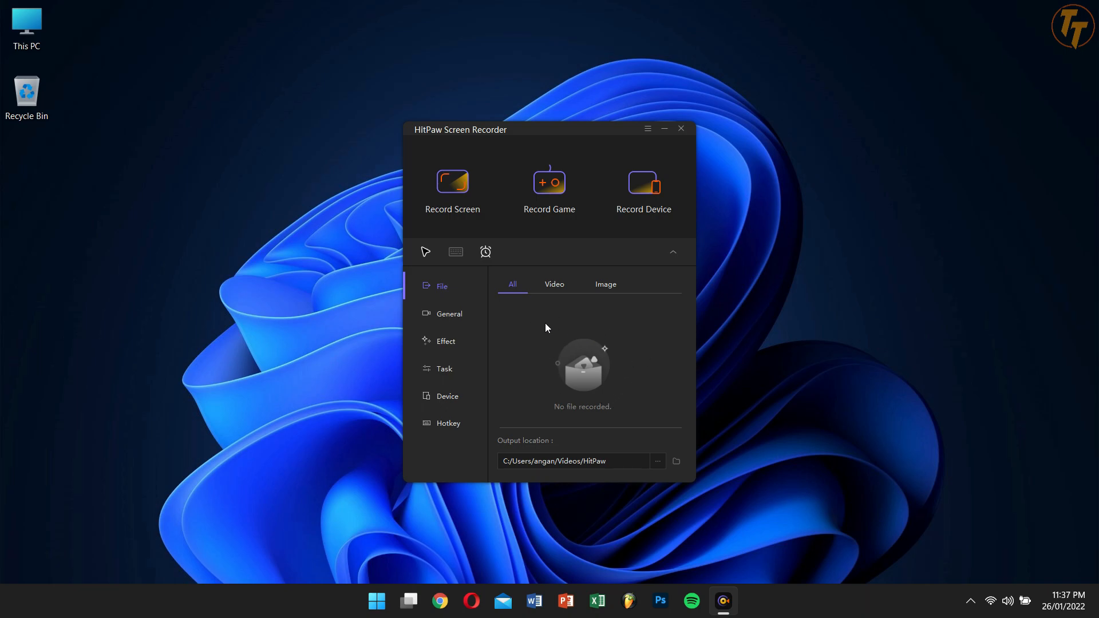
mouse_move(528, 325)
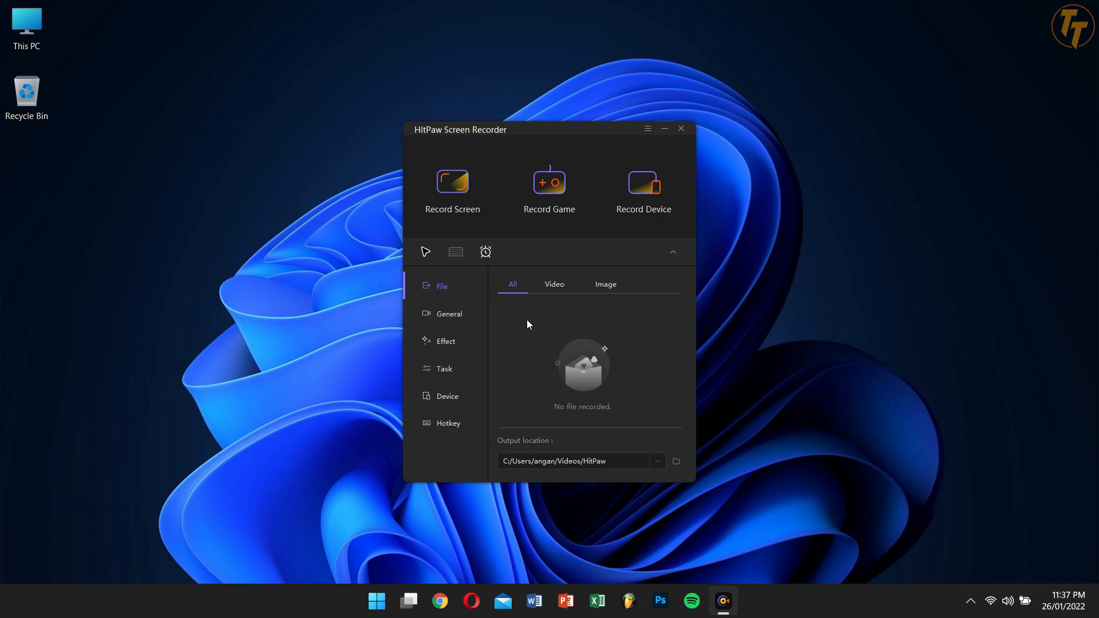
Change the General frame rate to 60 fps and scroll past resolution and MP4 options
left_click(449, 314)
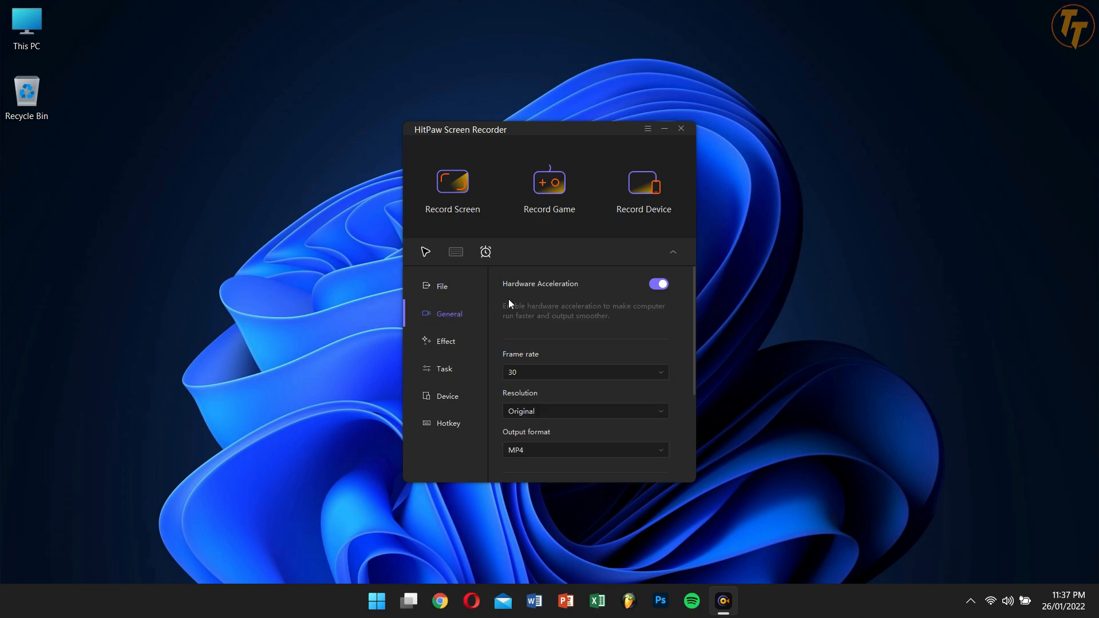
mouse_move(660, 373)
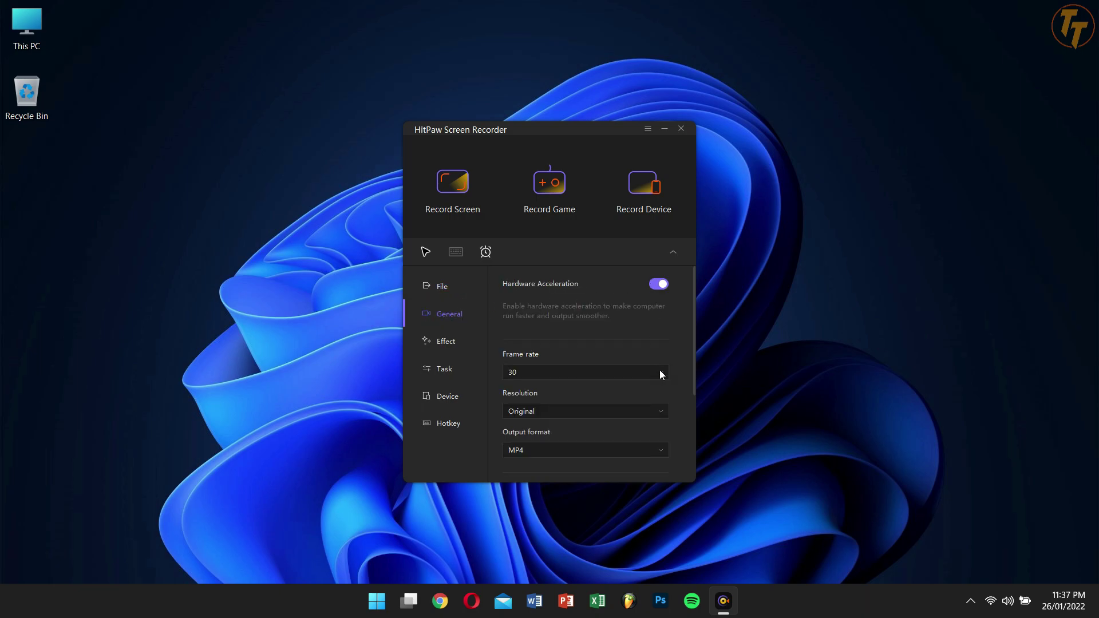
left_click(585, 372)
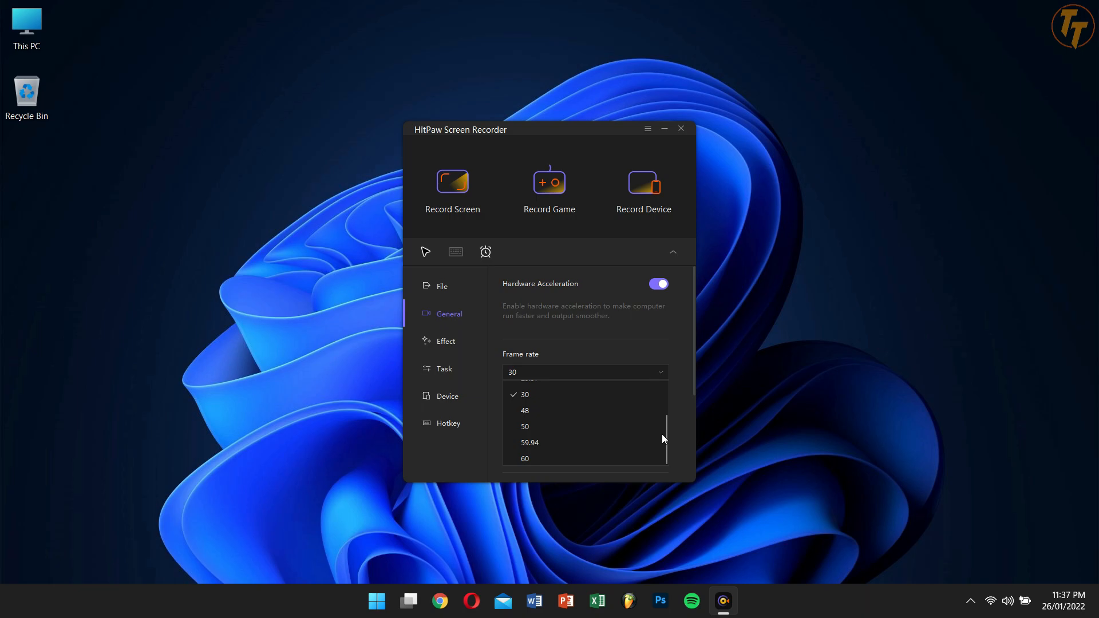
left_click(525, 458)
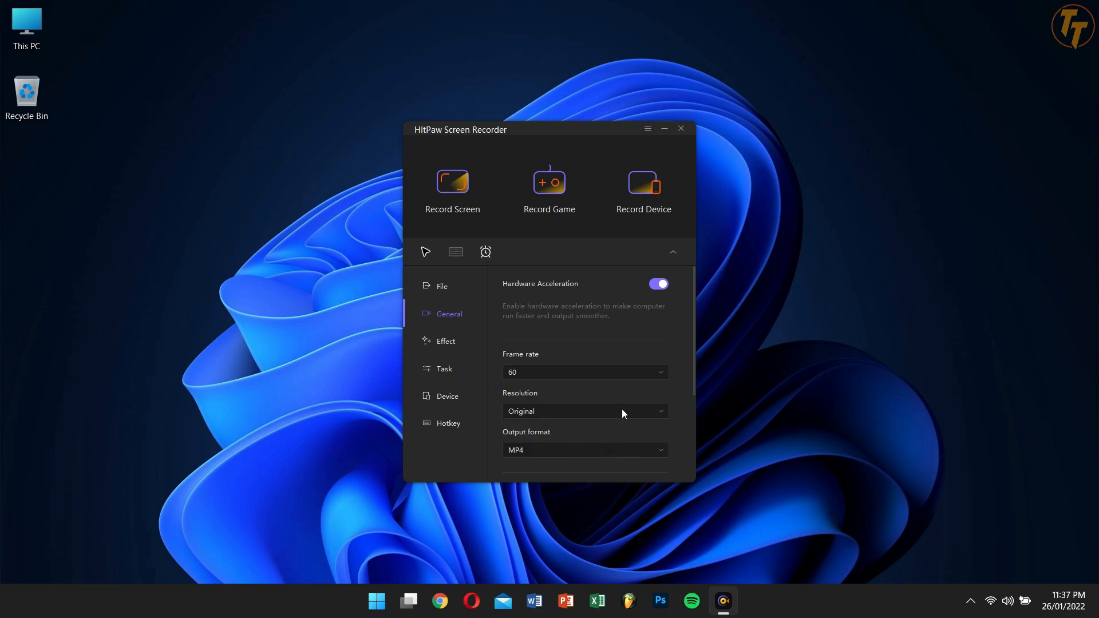
mouse_move(604, 436)
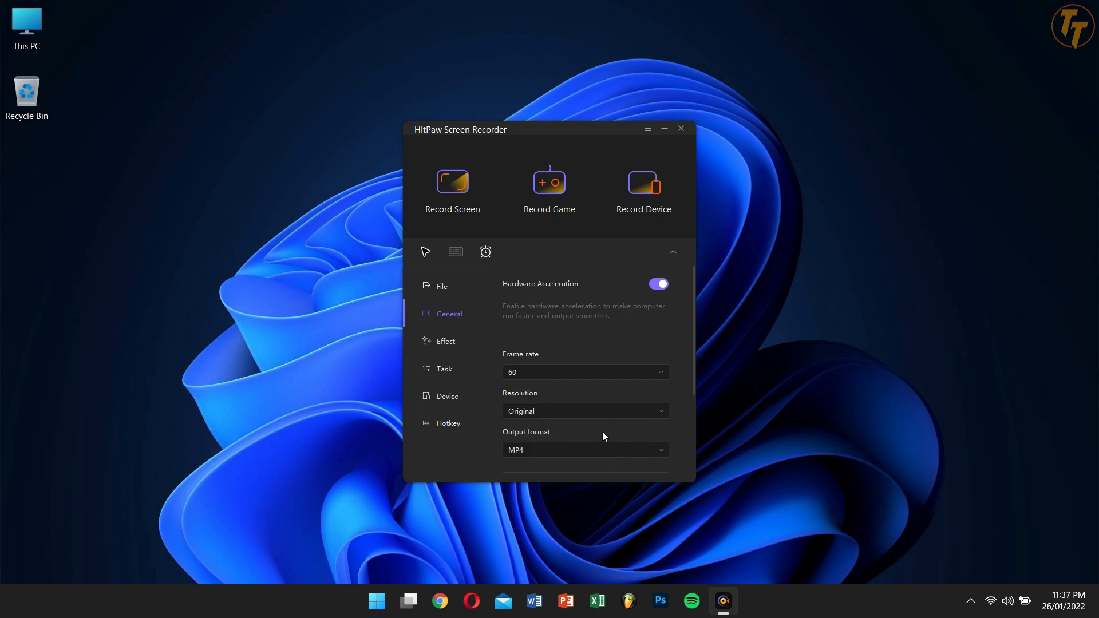
scroll("down", 3)
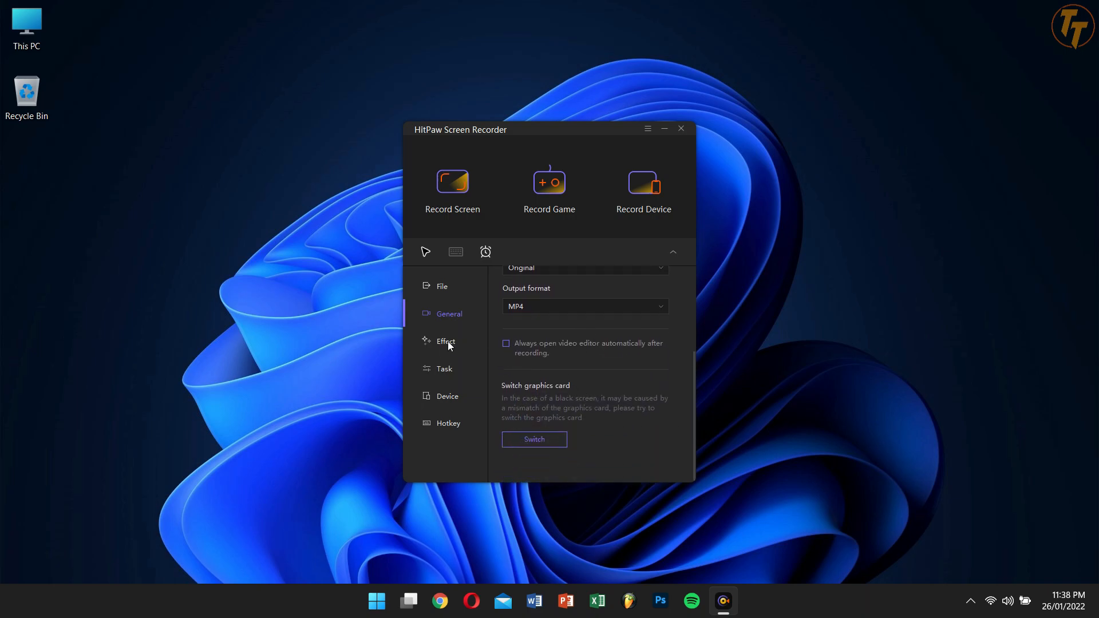
Look over the Effect cursor-highlight and keystroke options, then show the Task settings
left_click(445, 341)
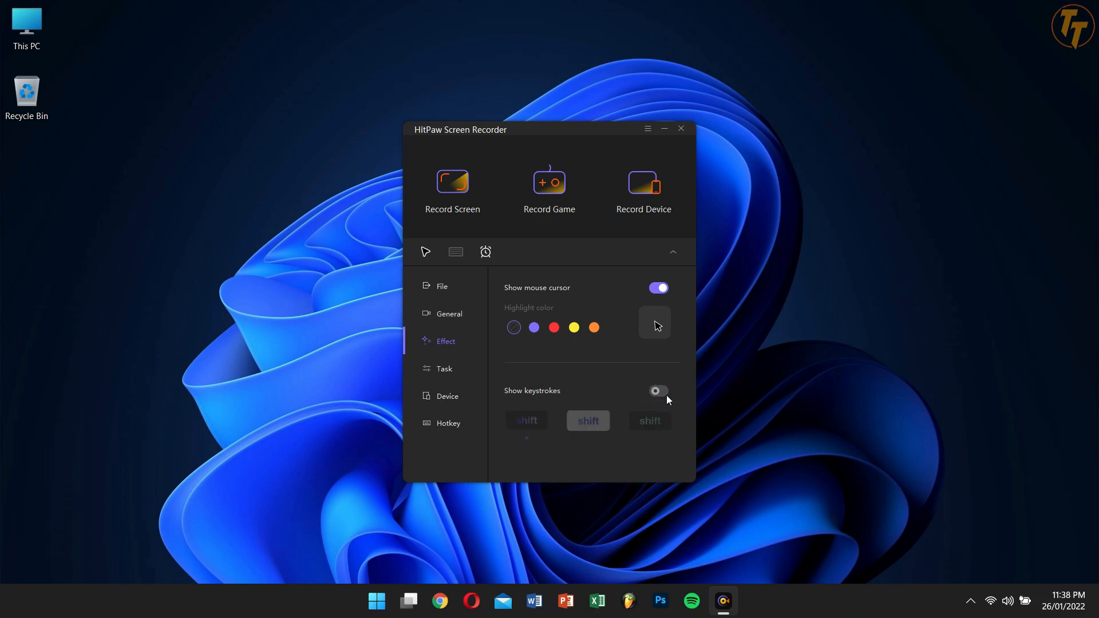
mouse_move(558, 382)
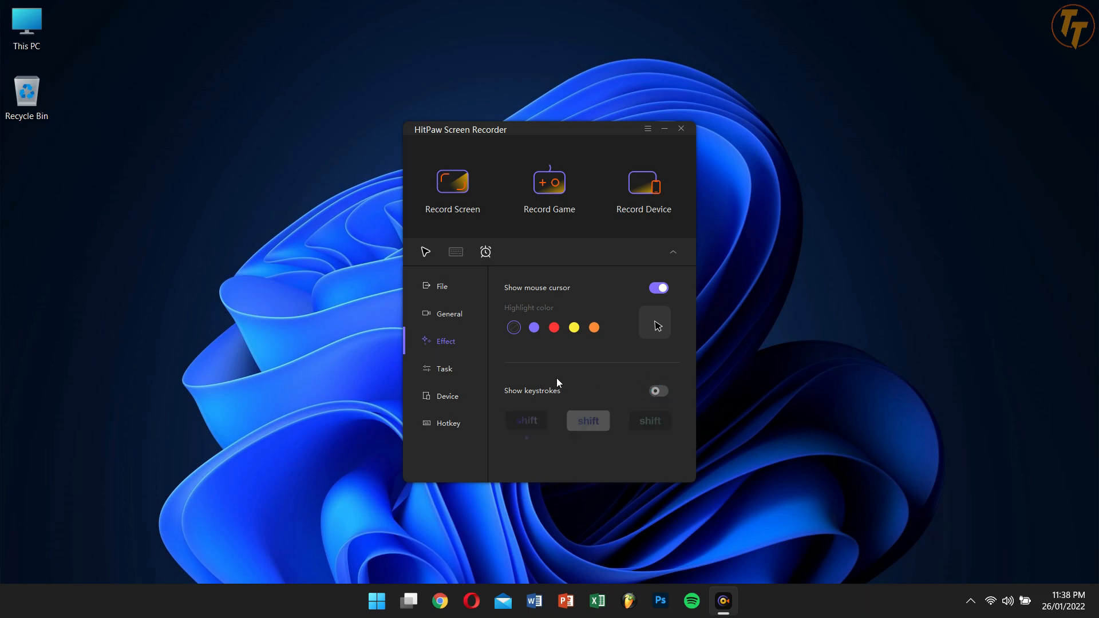
left_click(443, 369)
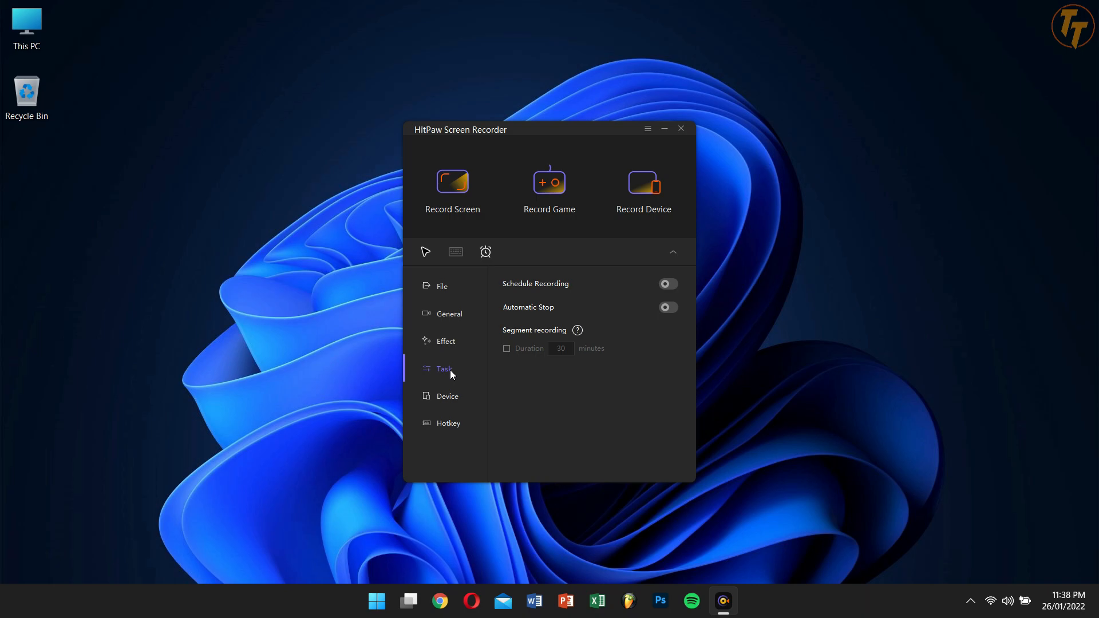
left_click(668, 284)
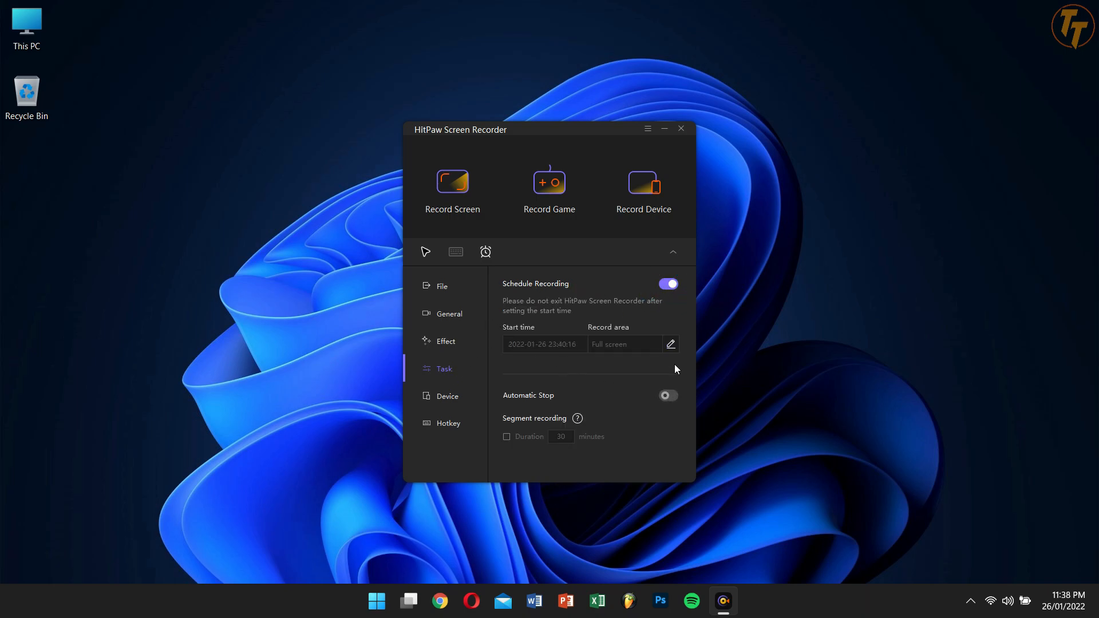
left_click(667, 284)
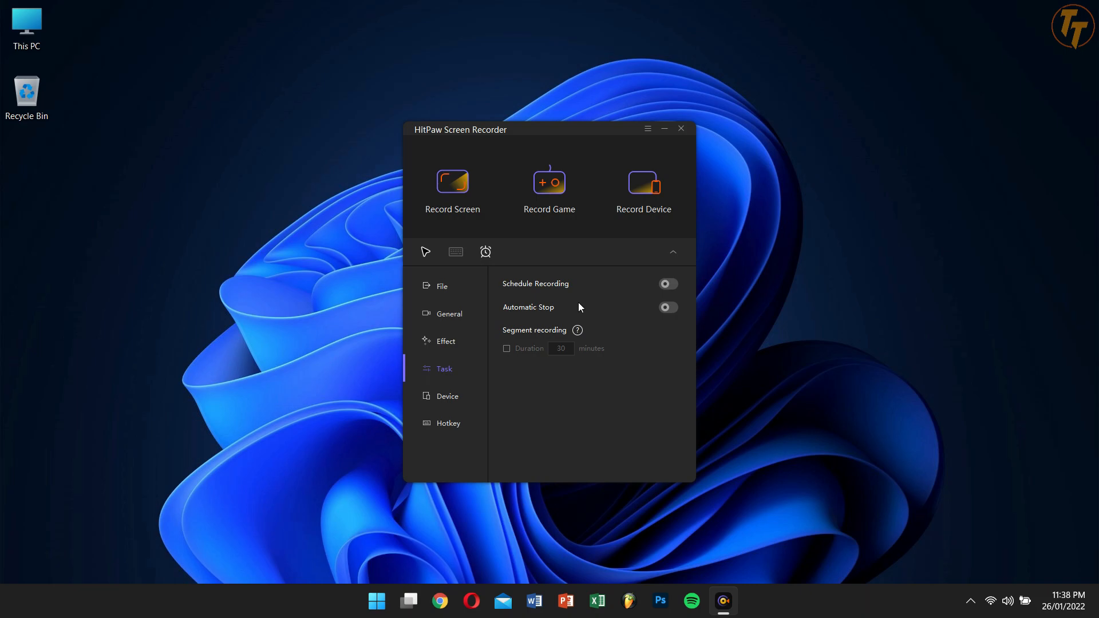
mouse_move(454, 401)
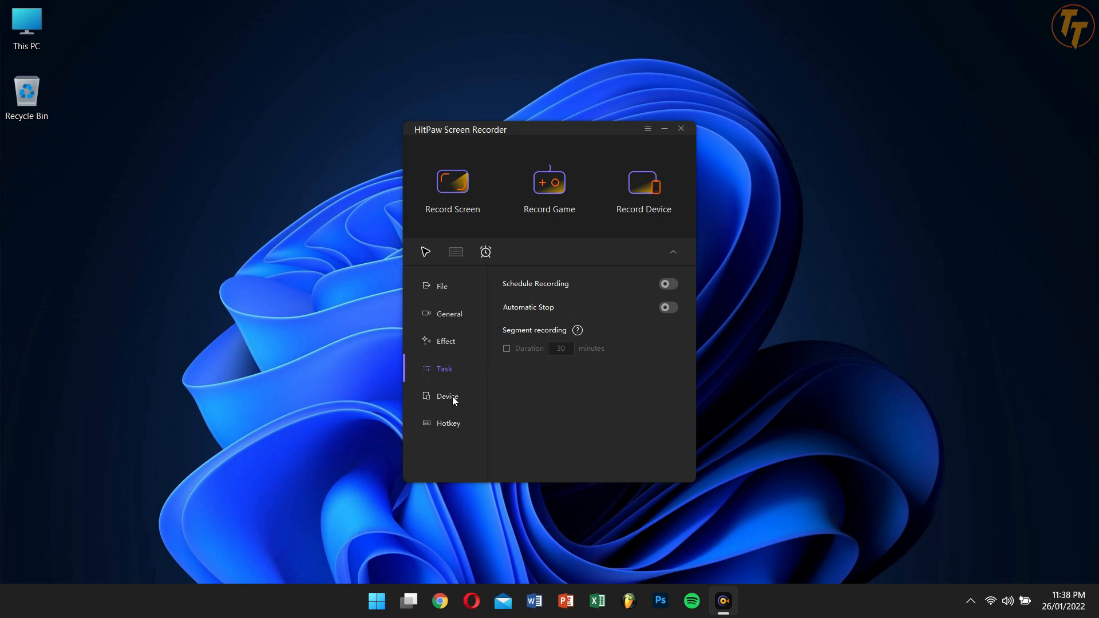
Review Device microphone and webcam lists, keeping USB2.0 VGA UVC WebCam selected
left_click(447, 396)
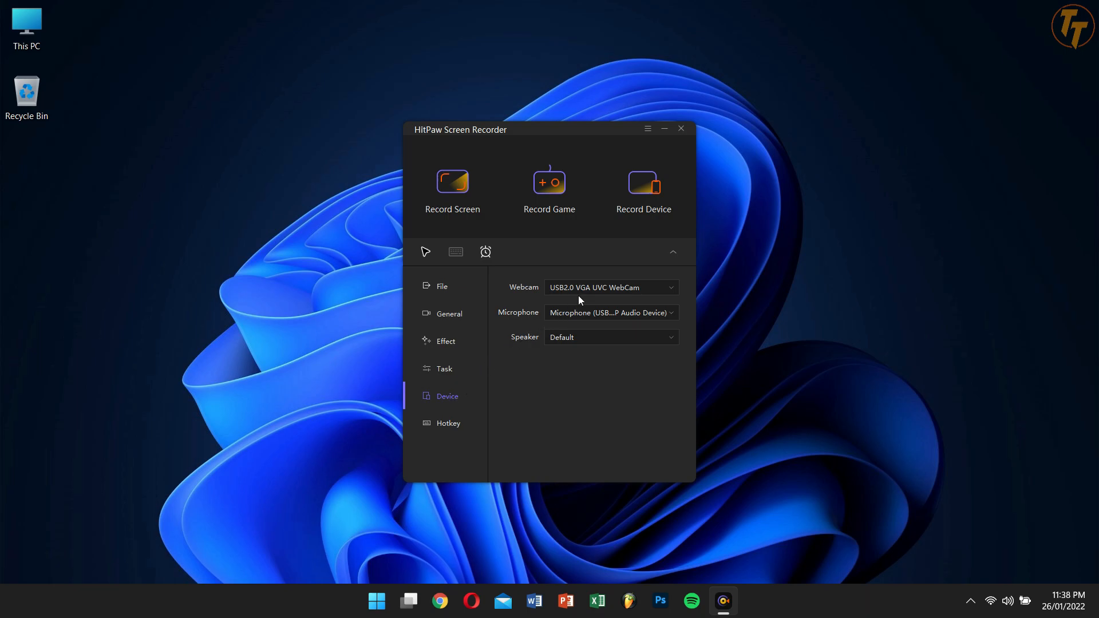
mouse_move(610, 314)
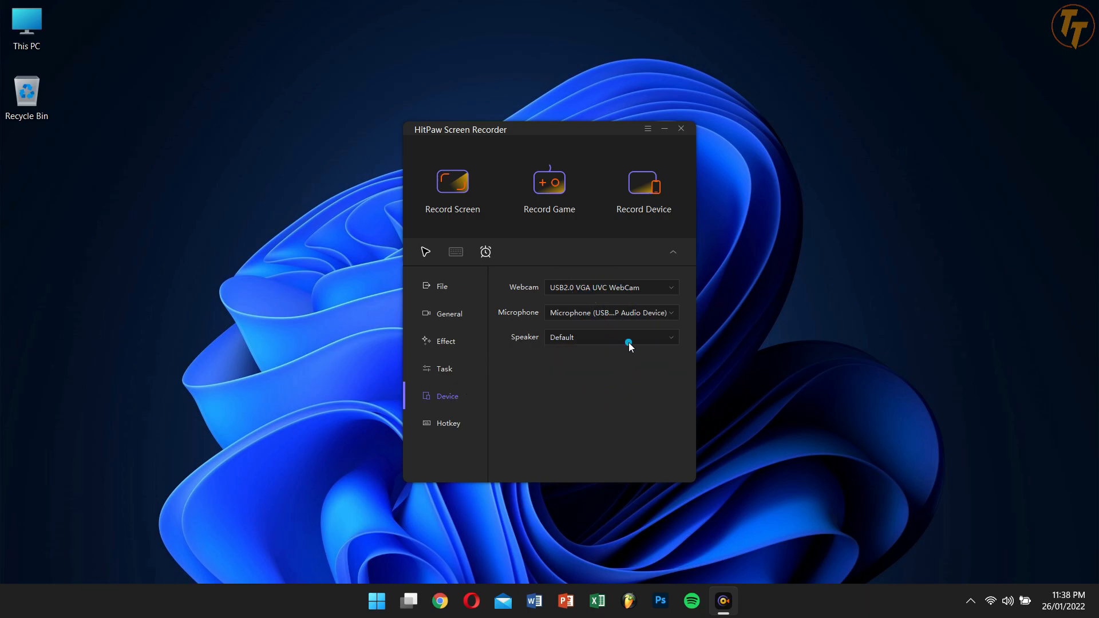
mouse_move(655, 332)
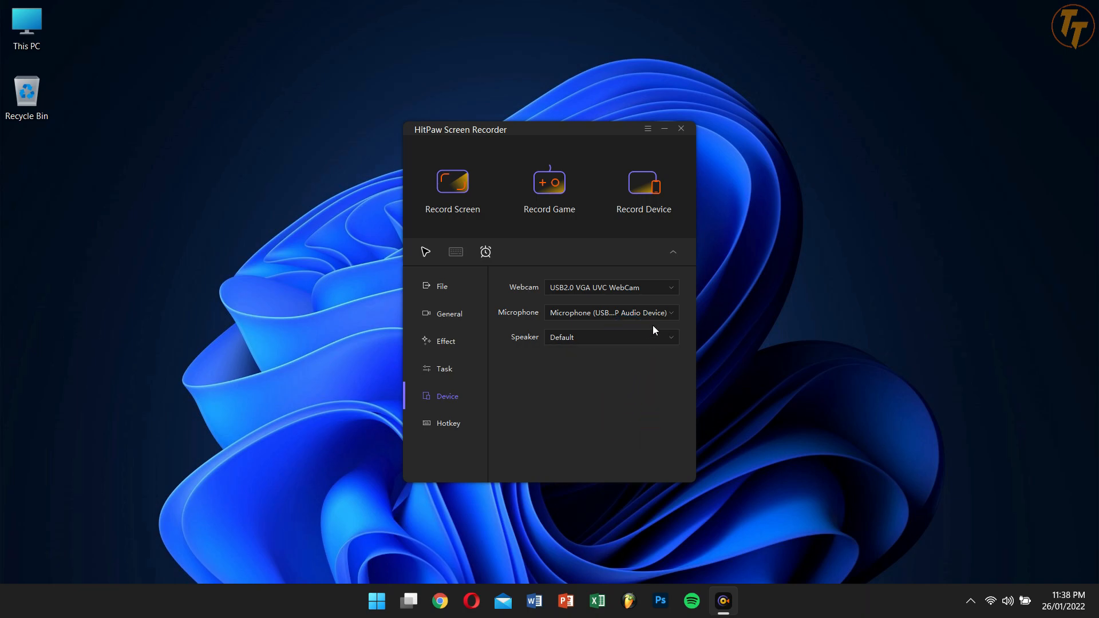
left_click(611, 313)
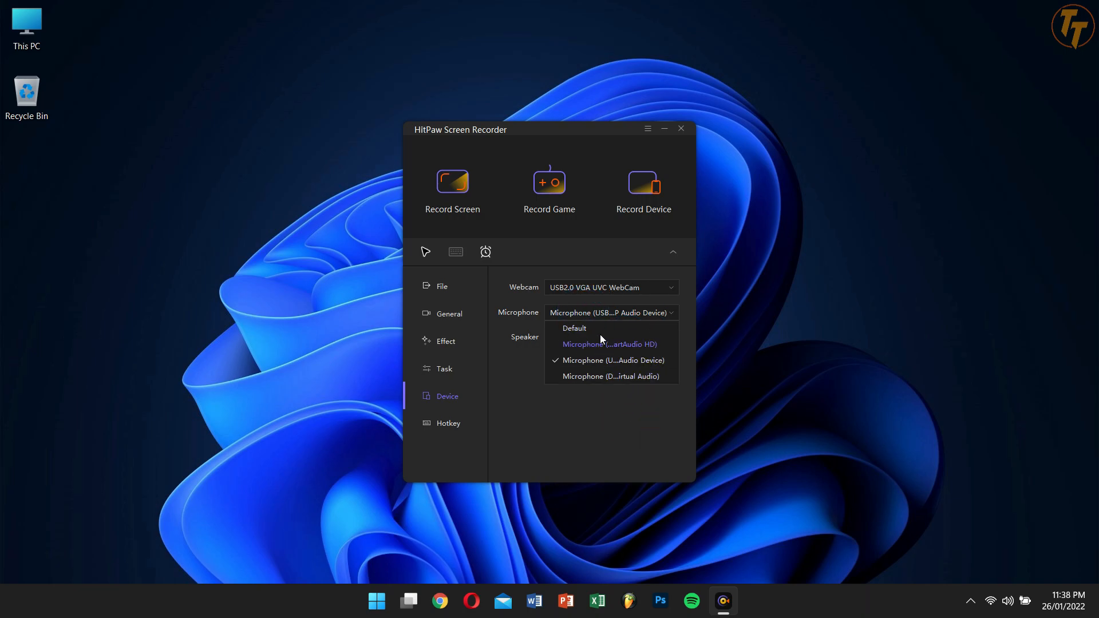
left_click(610, 287)
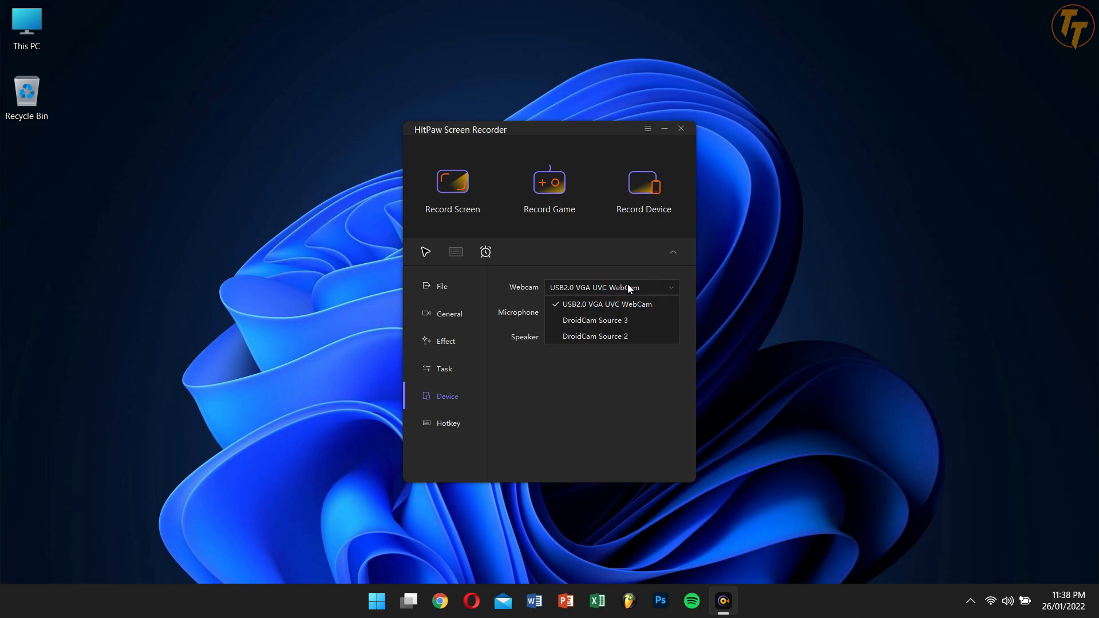
left_click(606, 304)
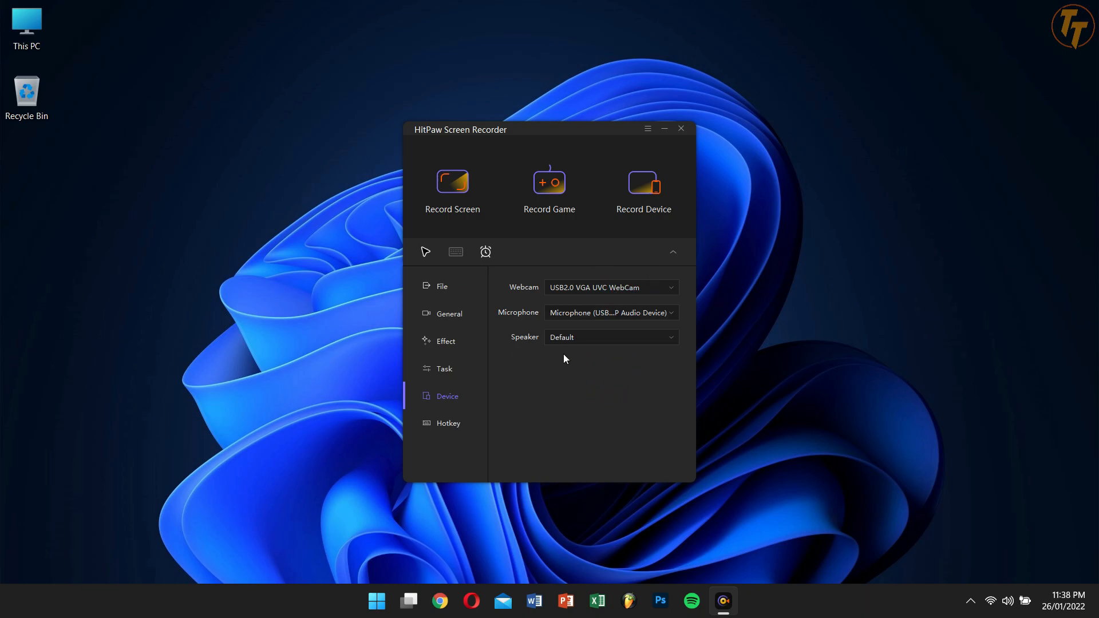
mouse_move(461, 424)
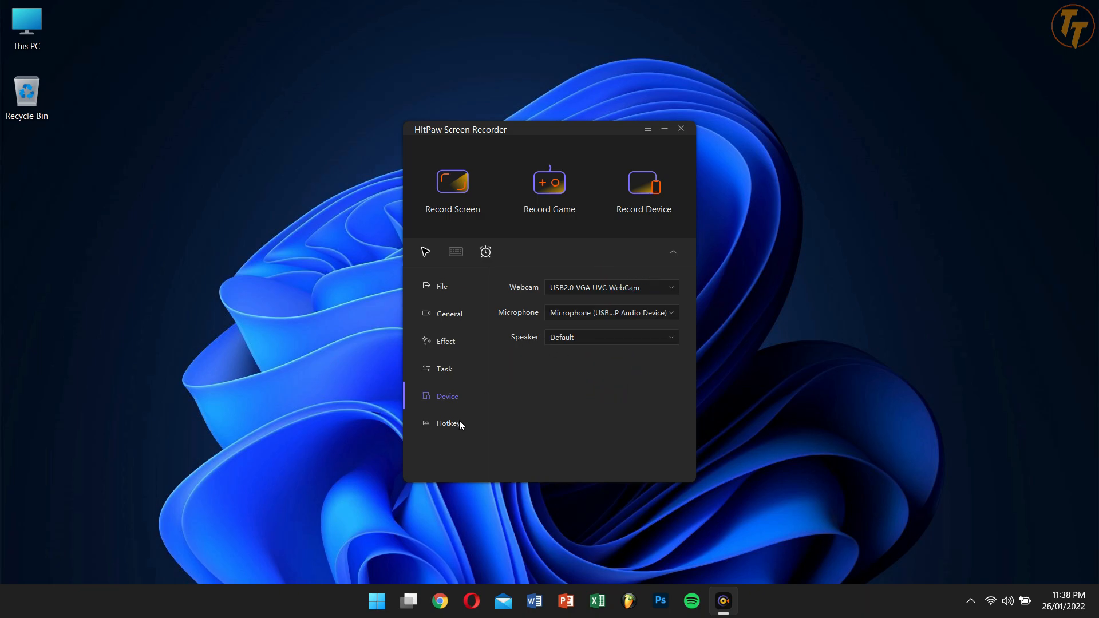
View the F6–F10 Hotkey shortcuts, then go back to the empty File list
left_click(448, 422)
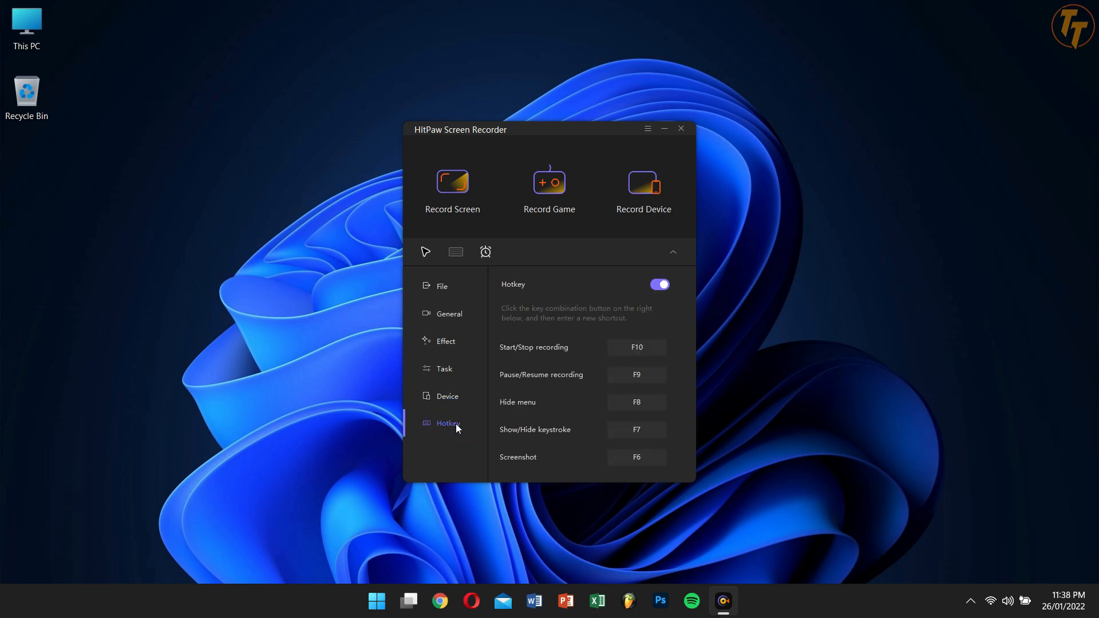
mouse_move(617, 295)
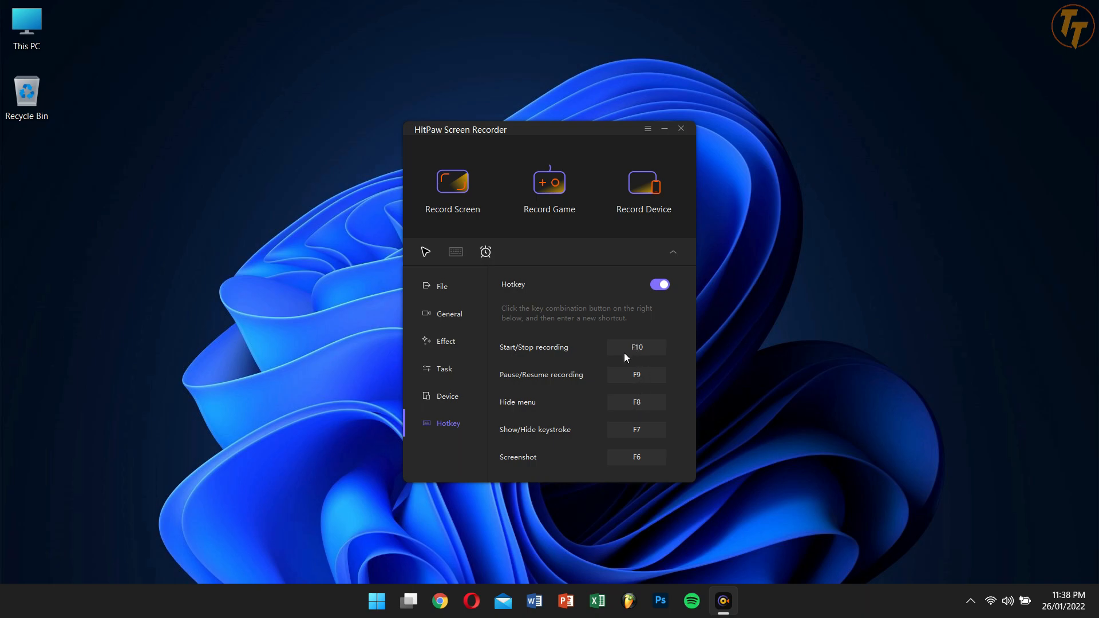
mouse_move(592, 405)
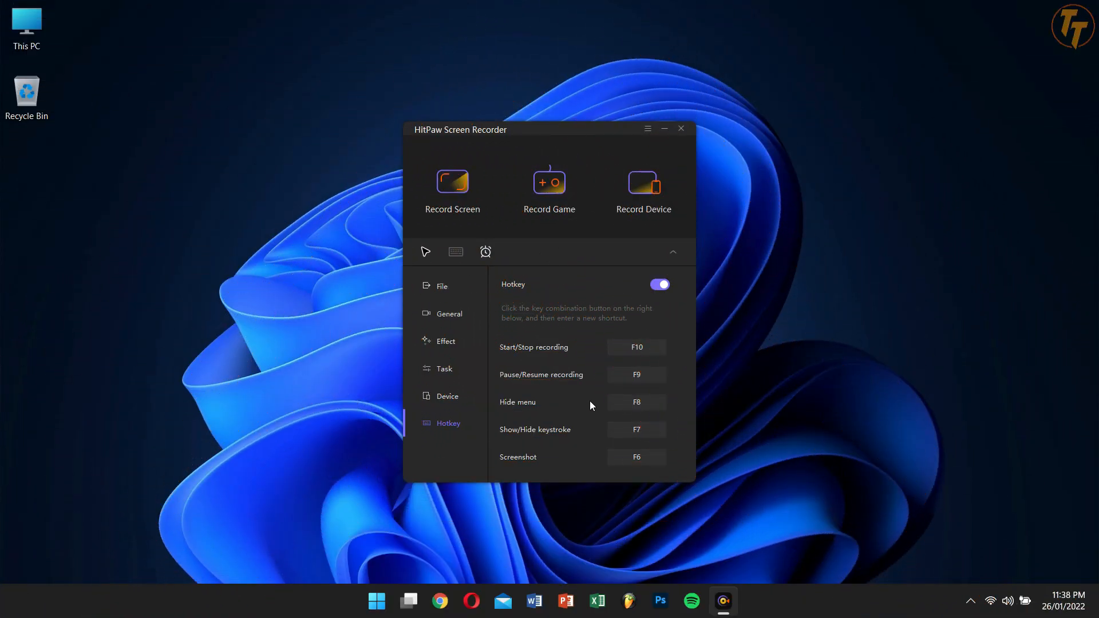
left_click(442, 287)
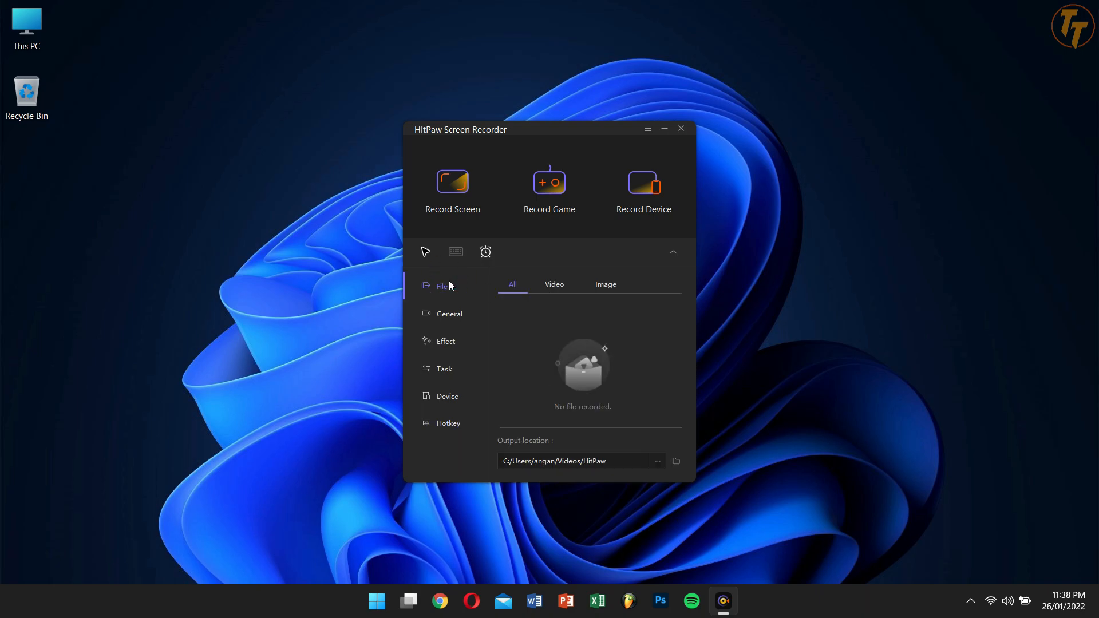
mouse_move(550, 352)
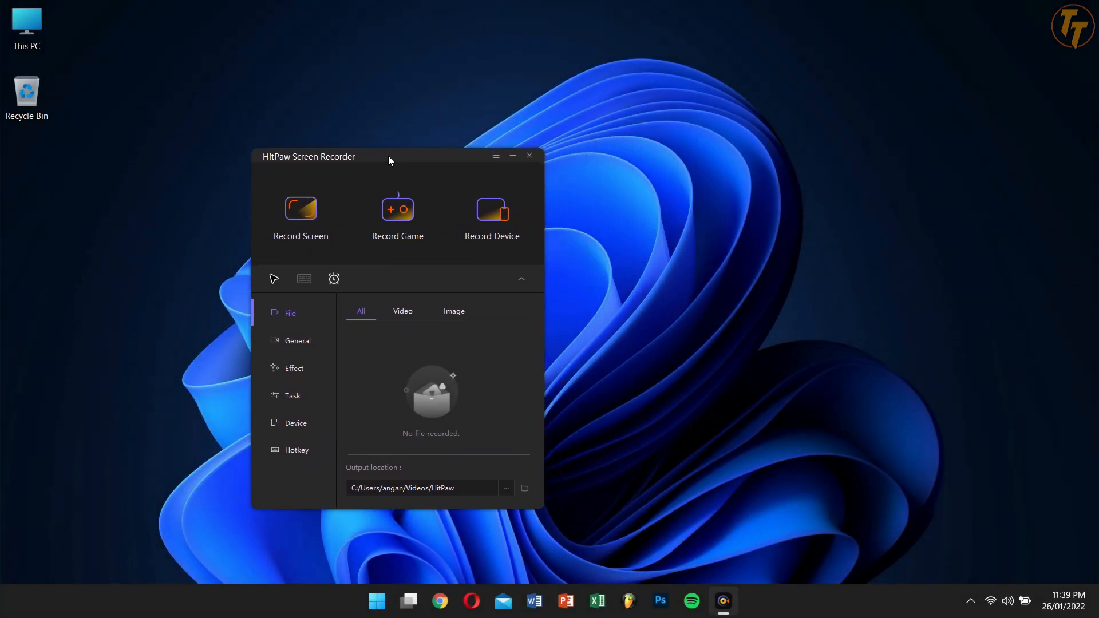
Start Record Screen and select the entire 1920 x 1080 screen with Space
left_click(529, 155)
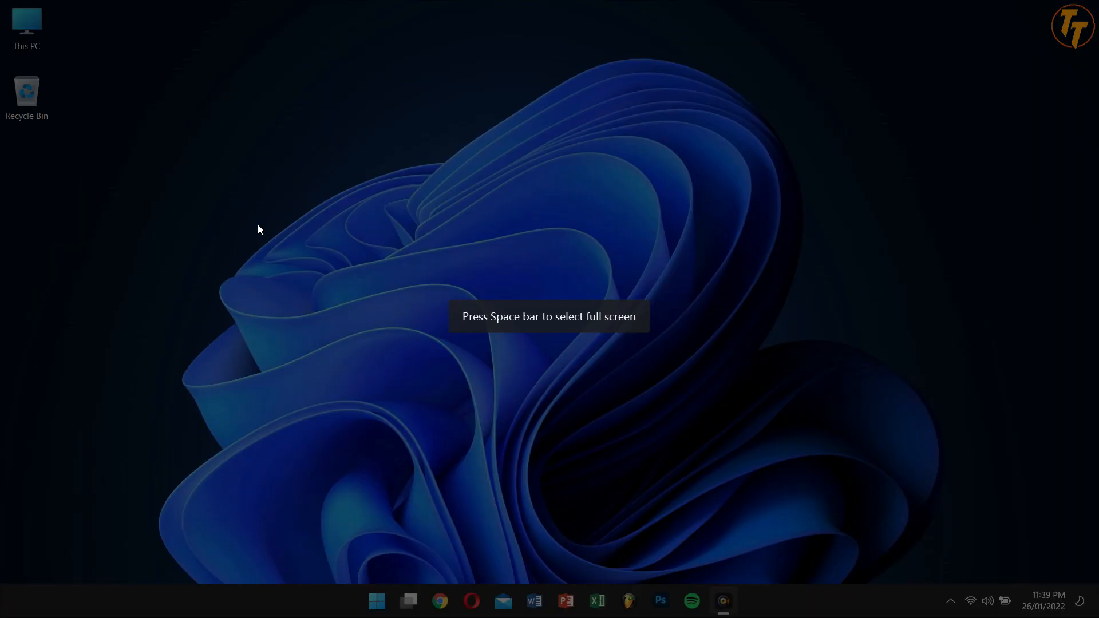
mouse_move(566, 378)
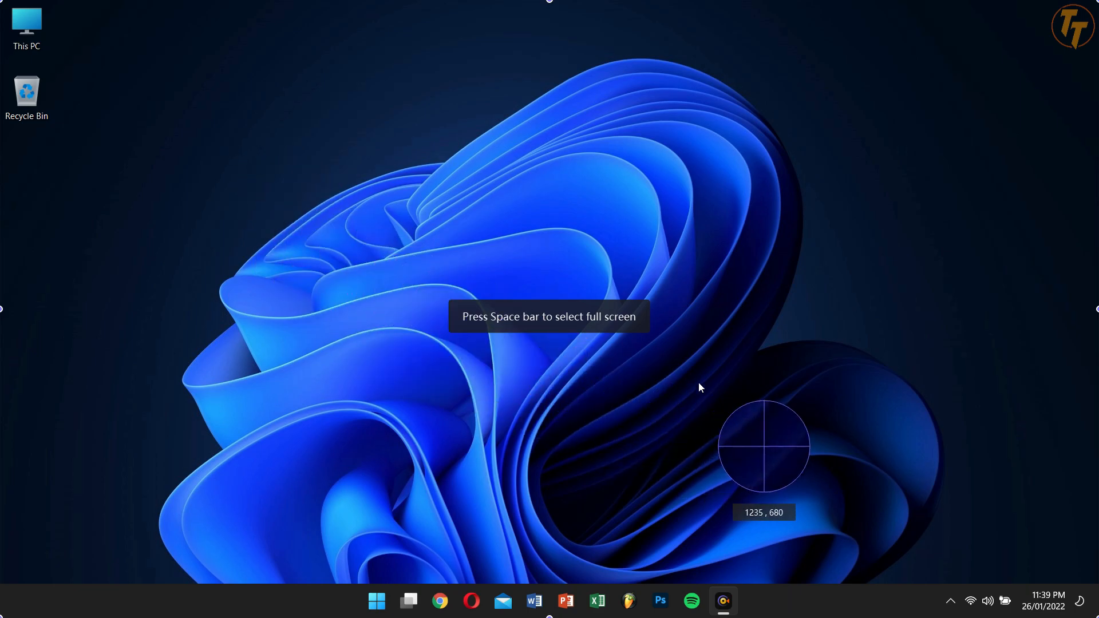
mouse_move(368, 192)
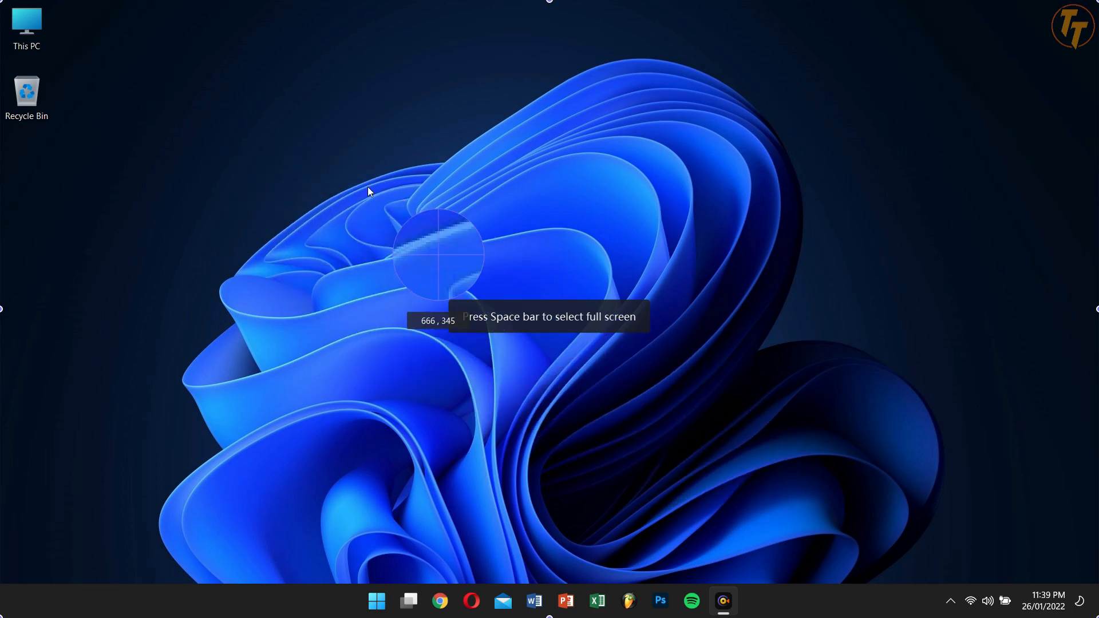
key("space")
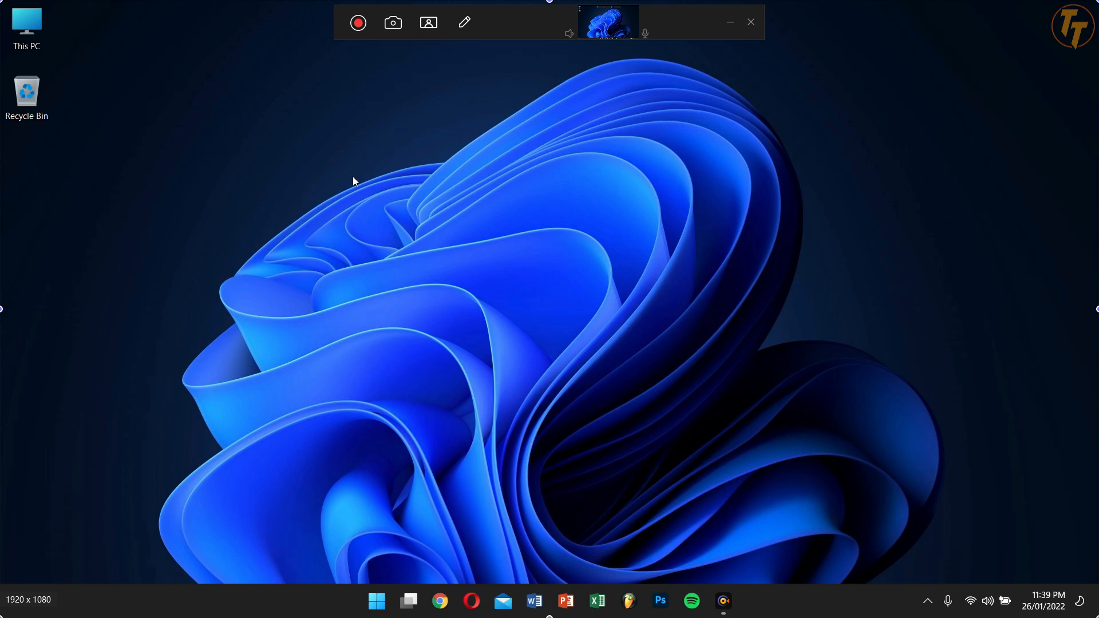
mouse_move(429, 22)
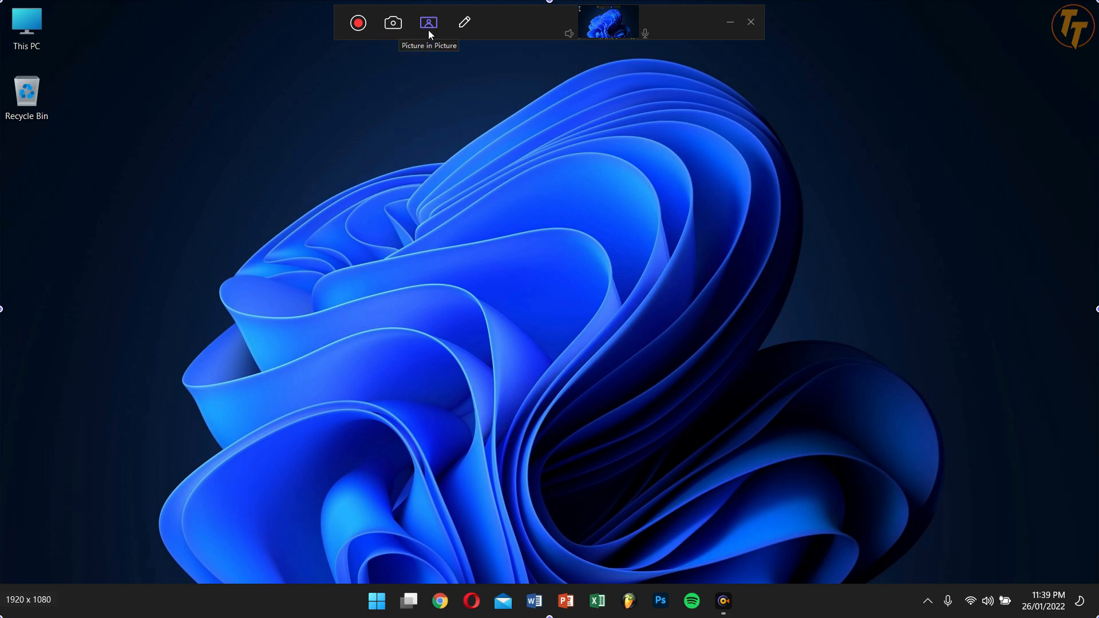
Enable webcam picture-in-picture, dismiss the camera source choices, and drag the overlay Size slider
left_click(428, 23)
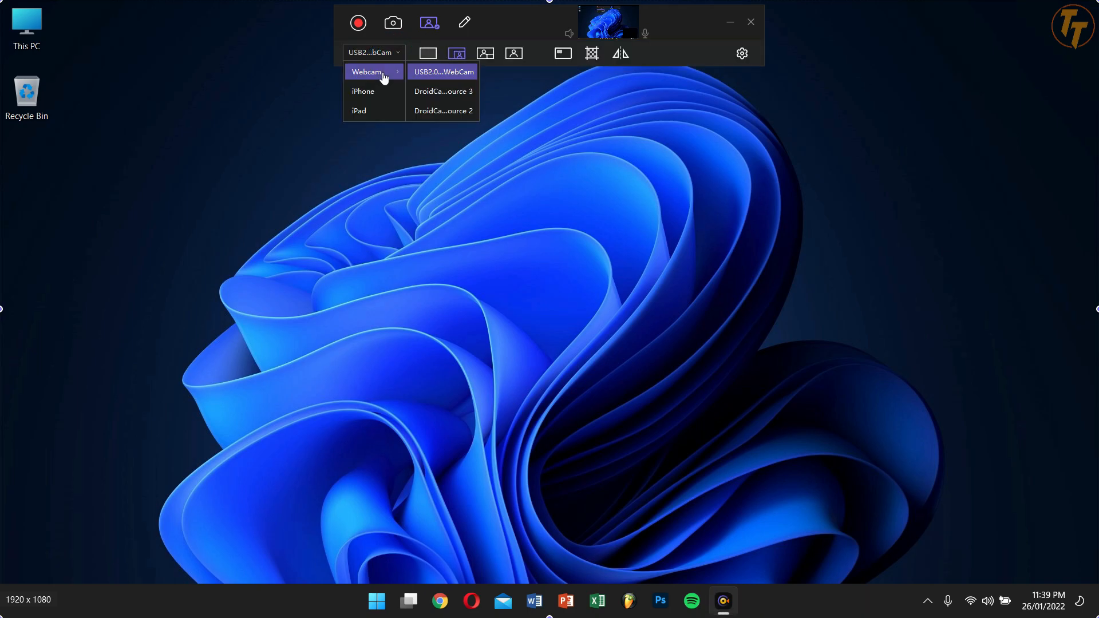
mouse_move(529, 59)
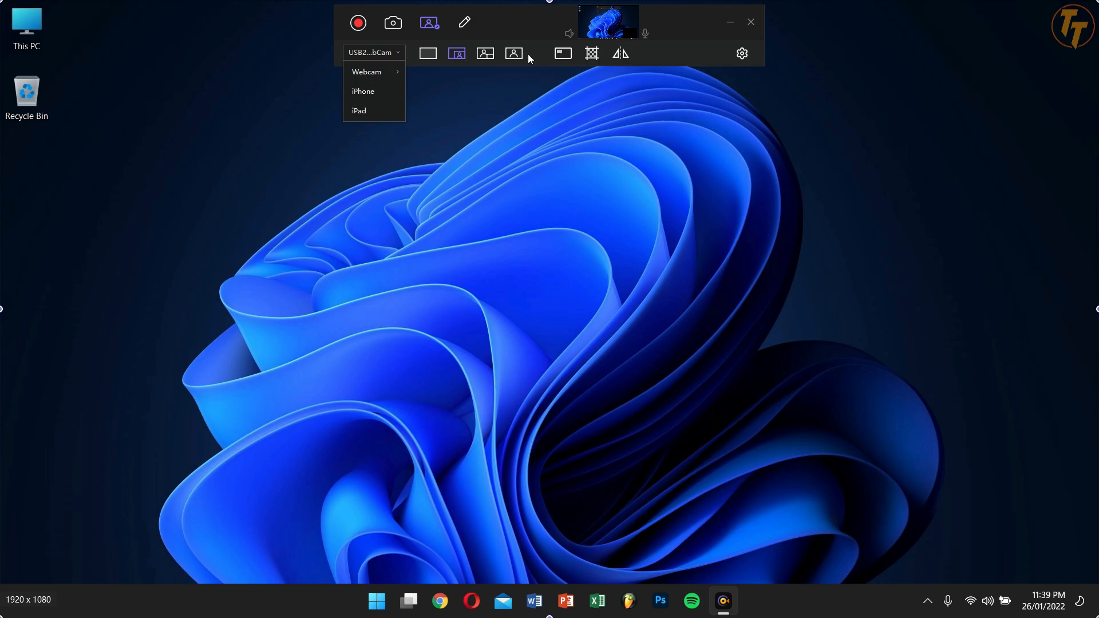
left_click(528, 59)
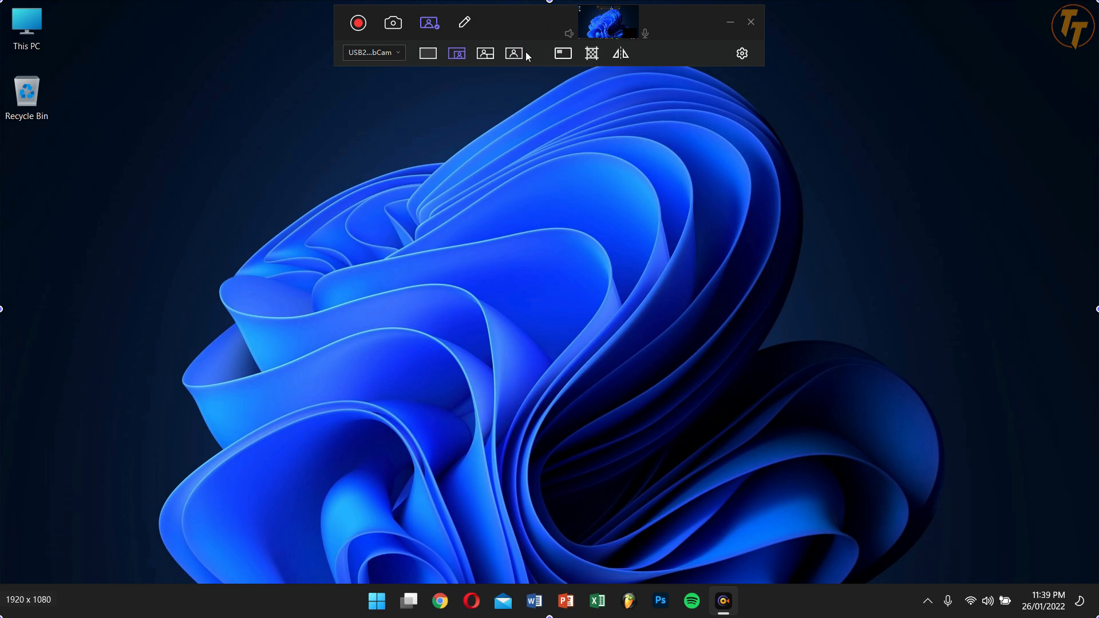
mouse_move(485, 54)
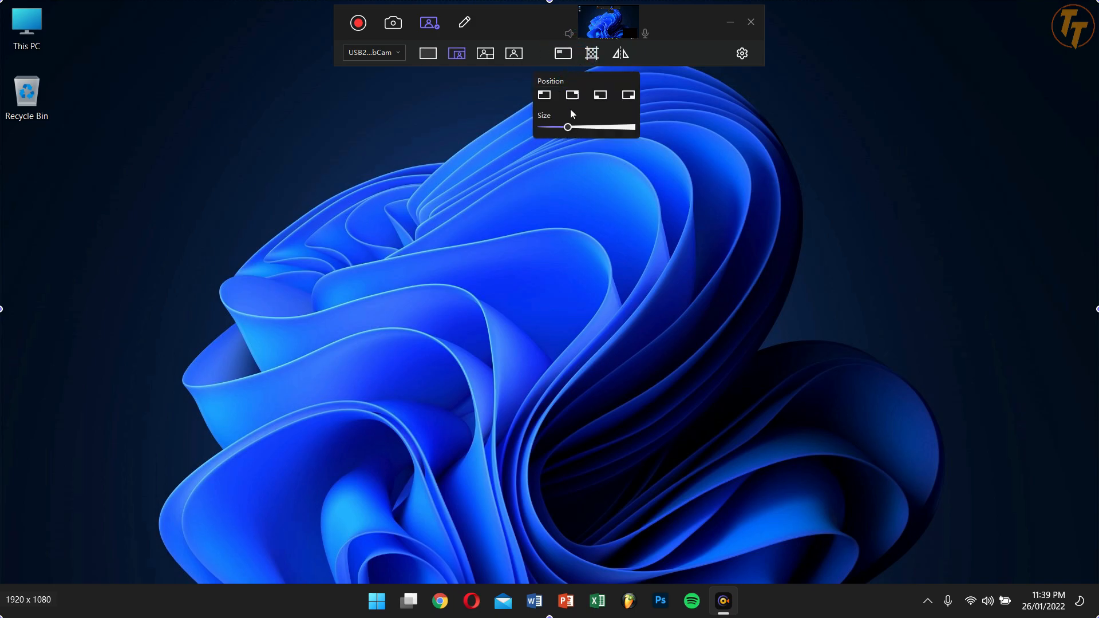
left_click_drag(568, 127, 566, 127)
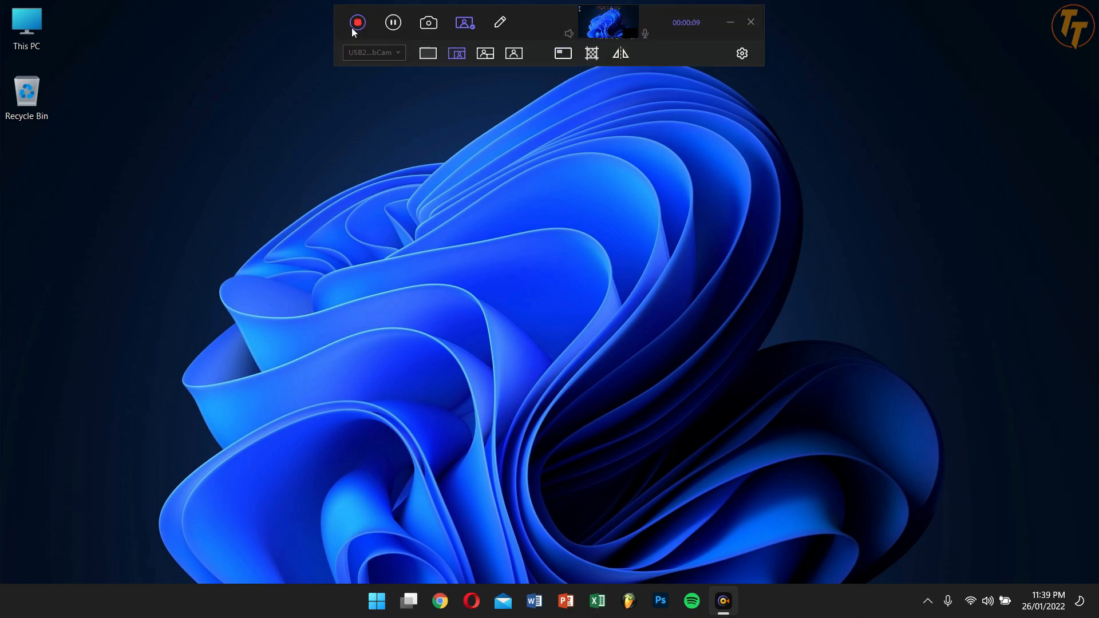
Stop the nine-second recording and close the recording toolbar to reach the main window
left_click(358, 22)
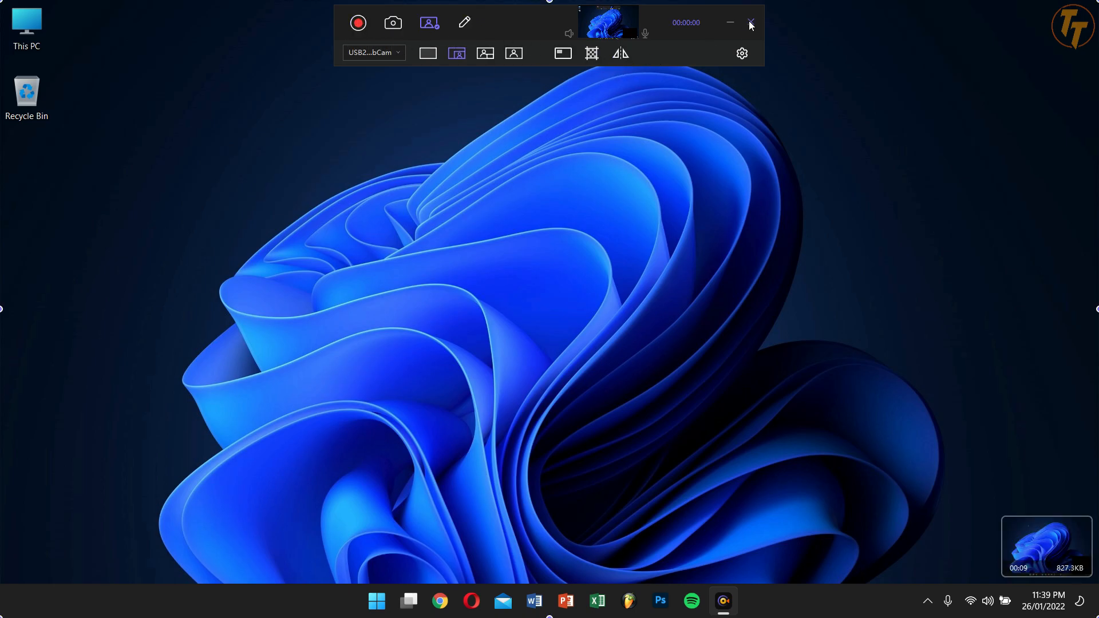
left_click(749, 23)
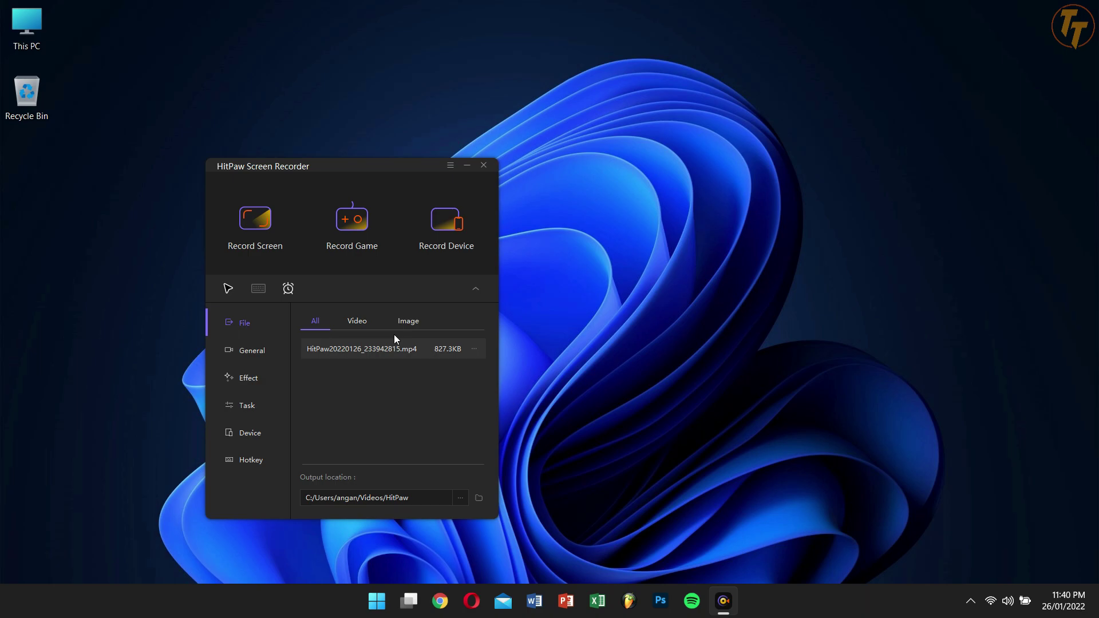
Open the new 827.3 KB MP4 in the editor and play it back
double_click(361, 349)
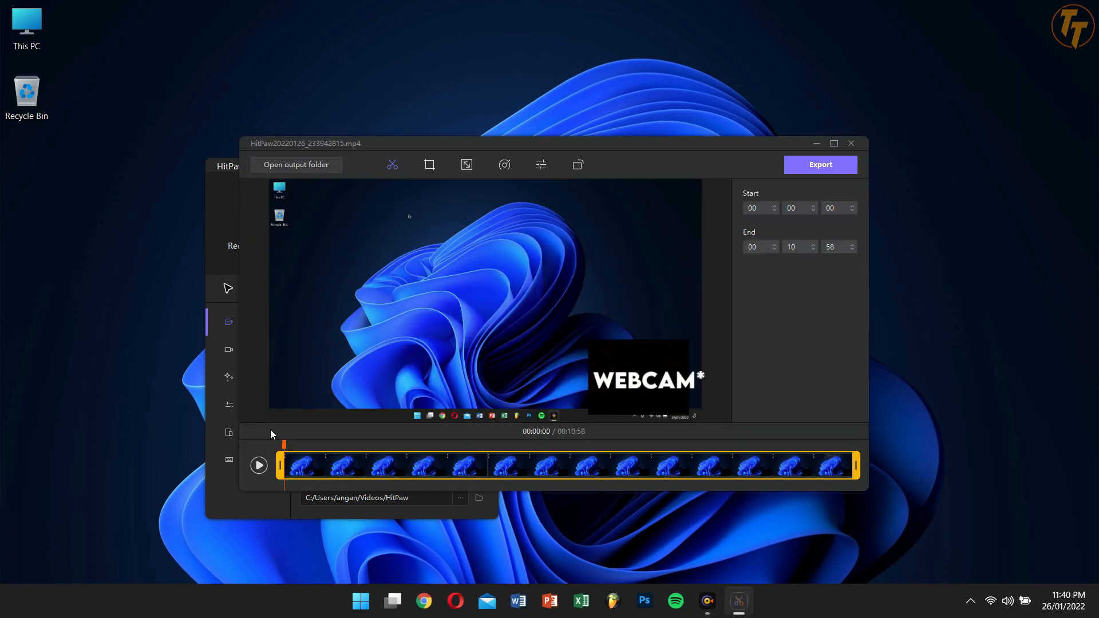
left_click(259, 465)
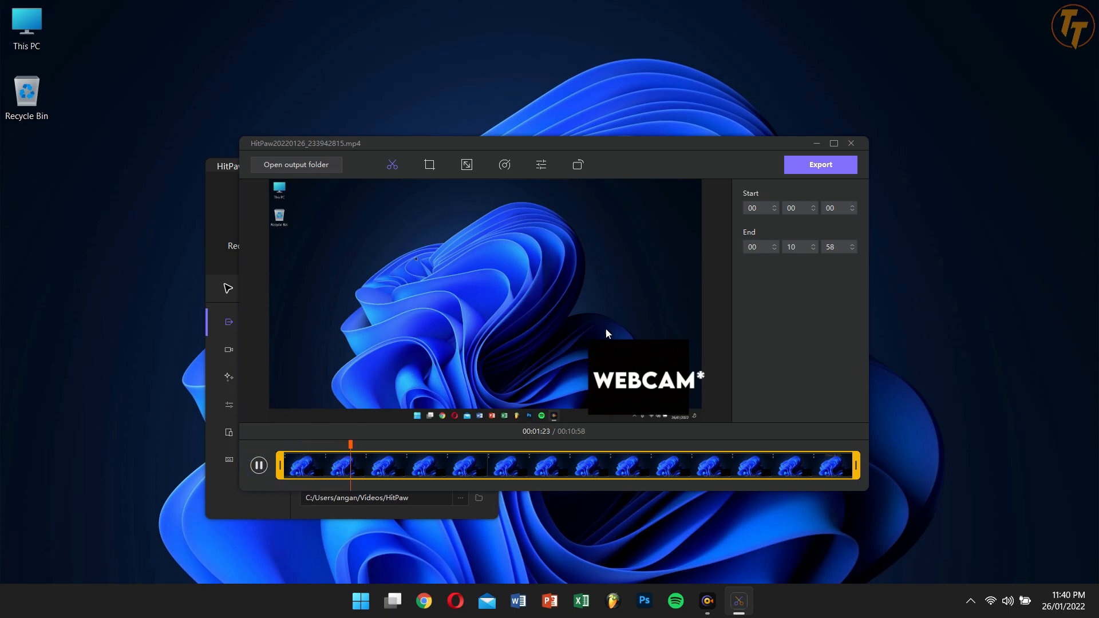